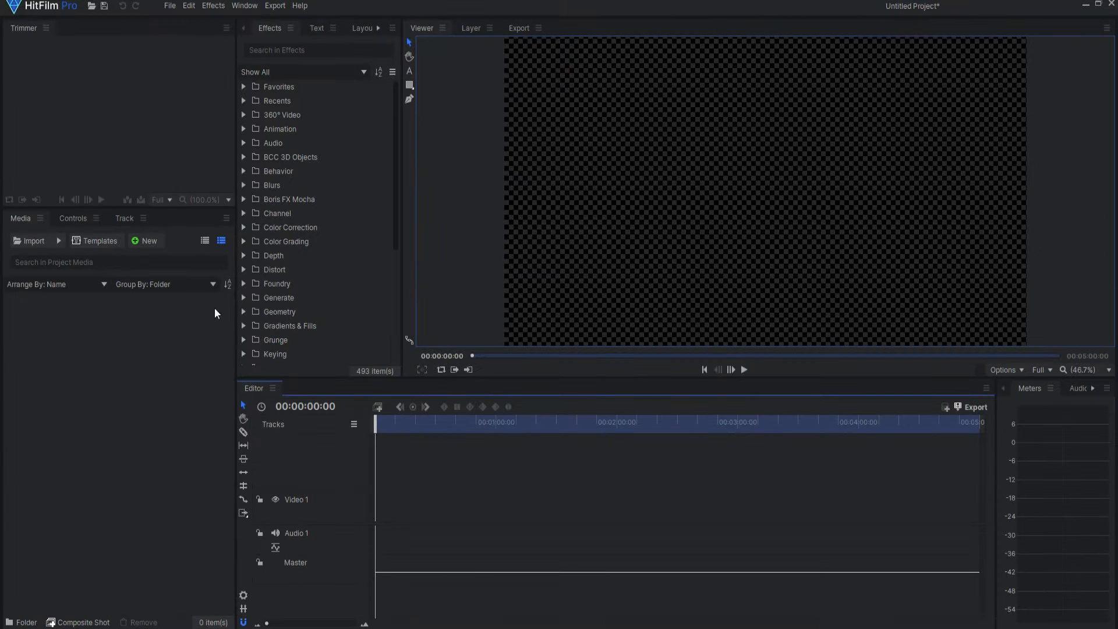
Step: Create Composite Shot 1 from the 1080p Full HD, 24 fps template with a 30 s duration
{"action": "left_click", "coordinate": [82, 622]}
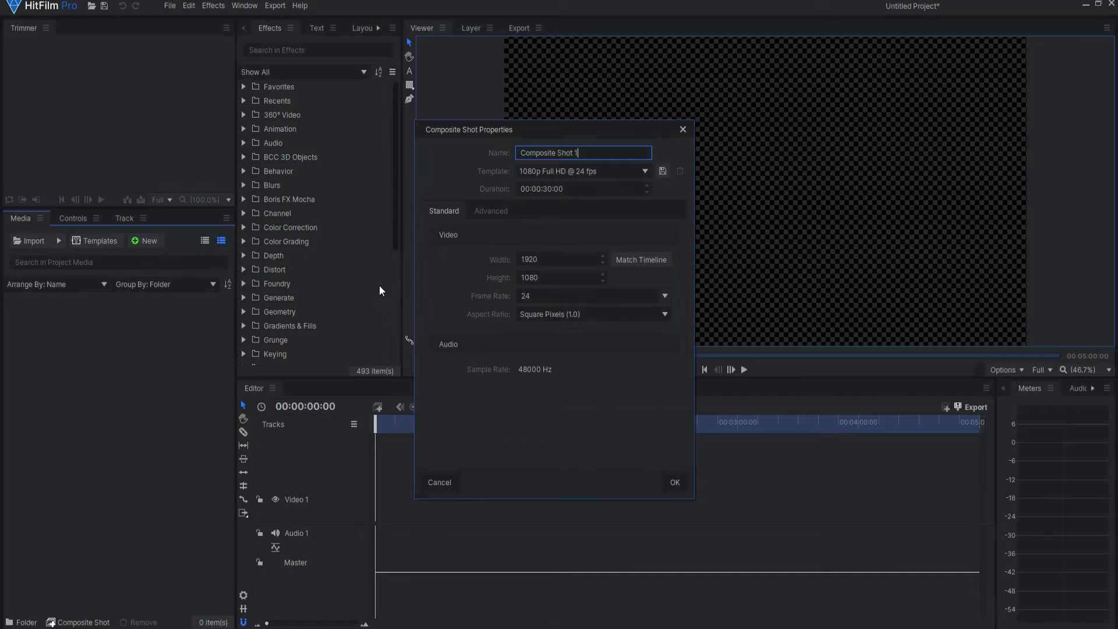
{"action": "mouse_move", "coordinate": [560, 351]}
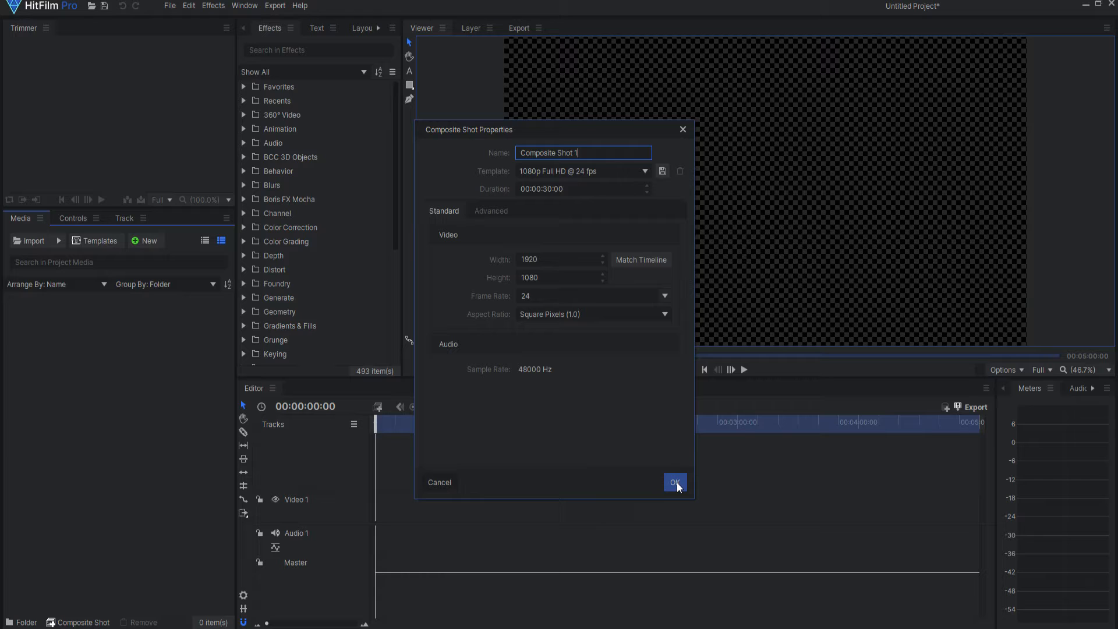
{"action": "left_click", "coordinate": [674, 483]}
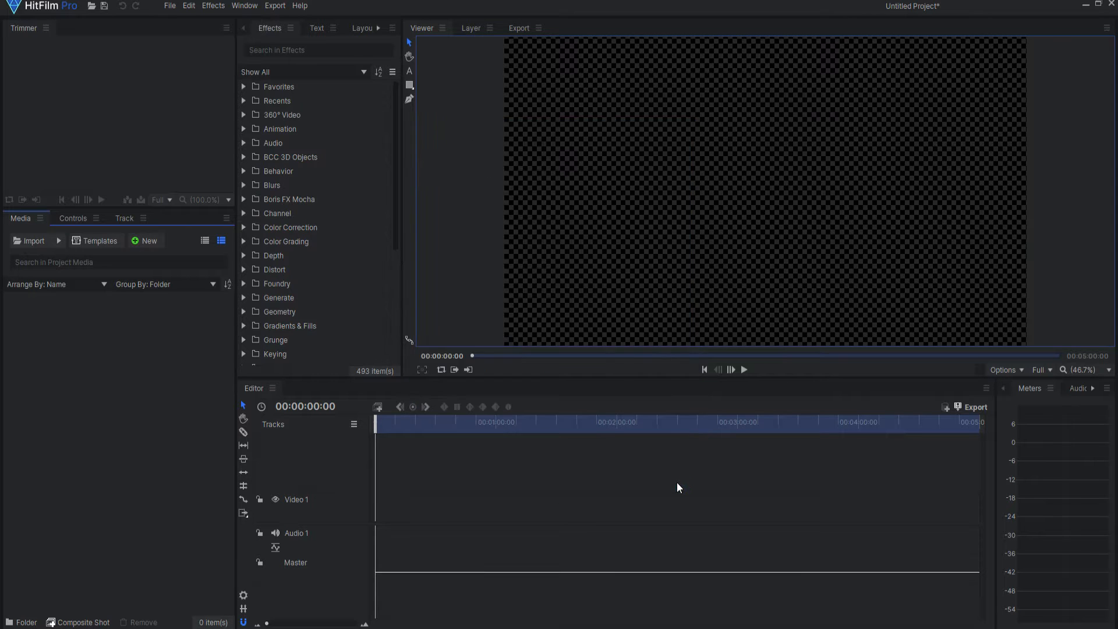
Step: Add a white 1920×1080 plane layer, New Plane 1, to Composite Shot 1
{"action": "left_click", "coordinate": [78, 623]}
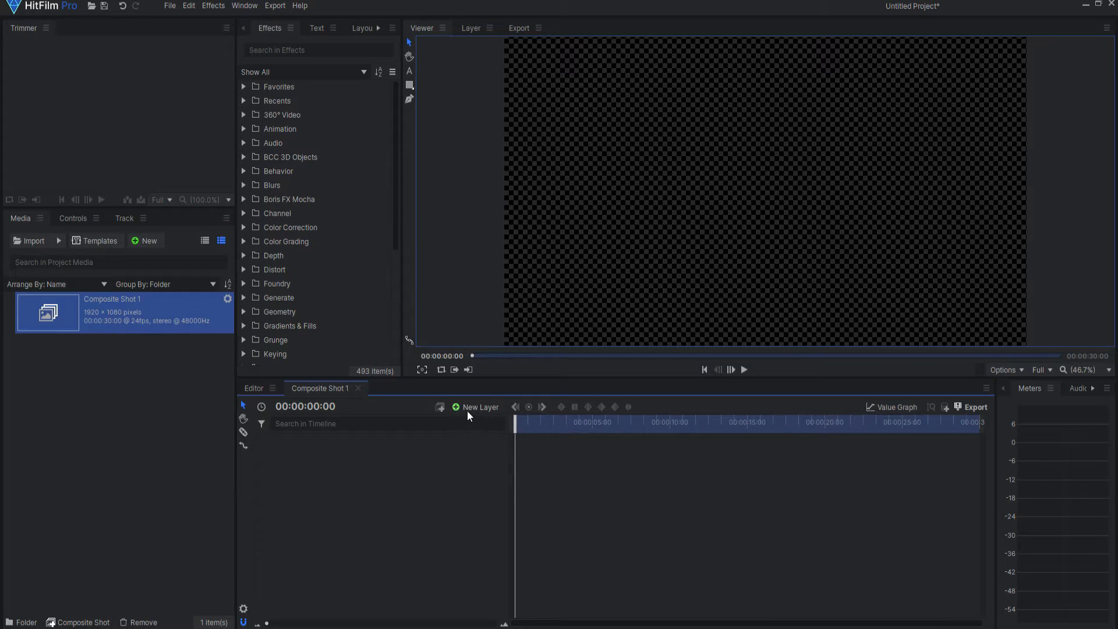
{"action": "left_click", "coordinate": [481, 406]}
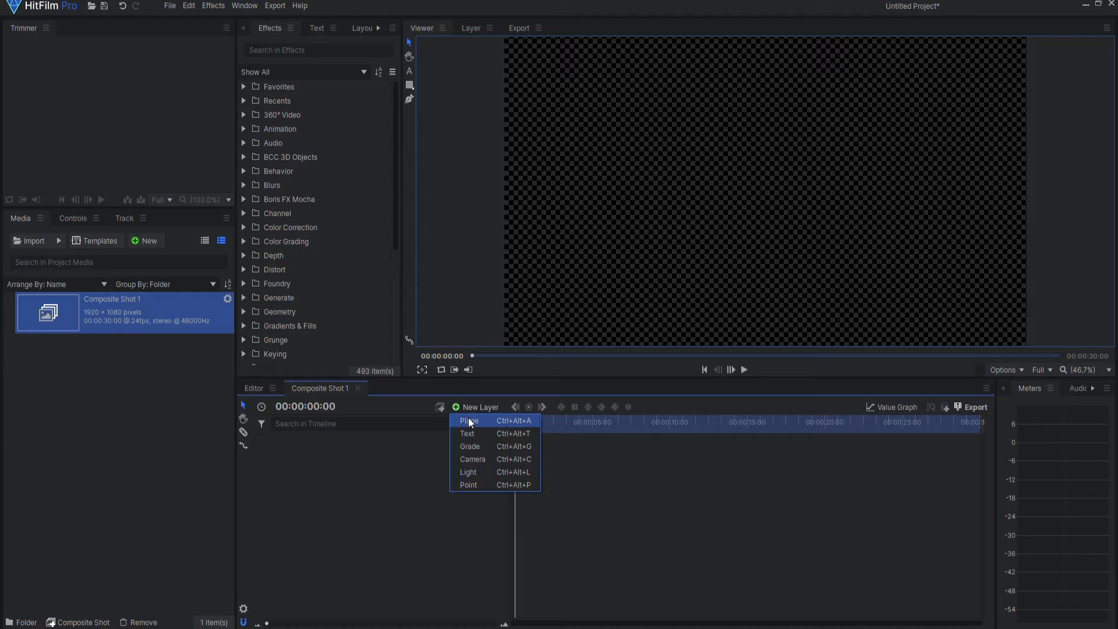
{"action": "left_click", "coordinate": [469, 420]}
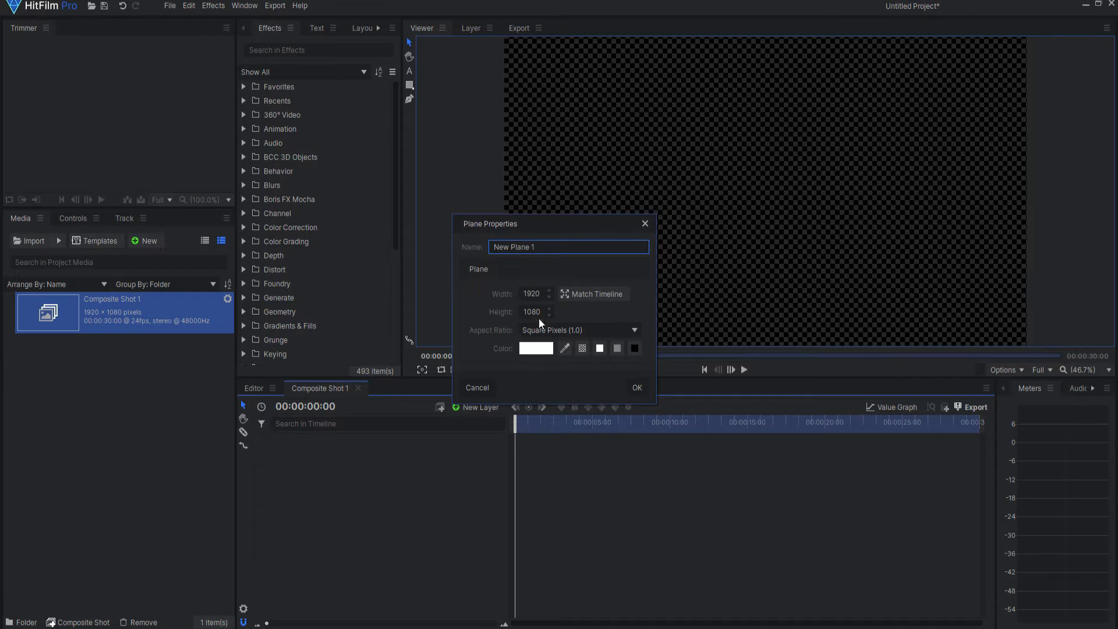
{"action": "left_click", "coordinate": [636, 387]}
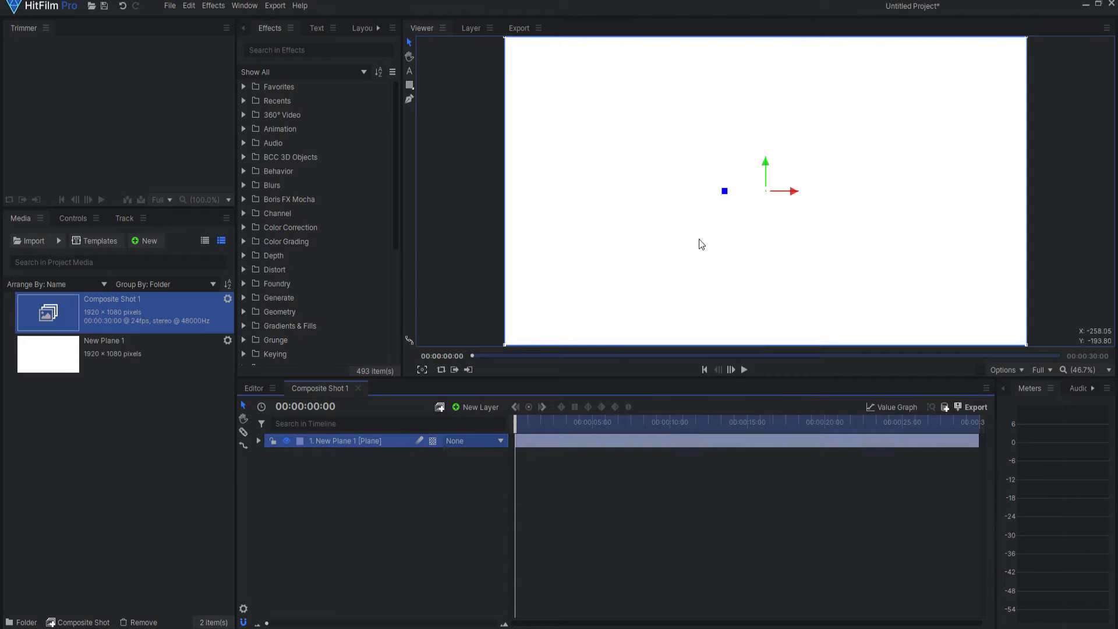
{"action": "mouse_move", "coordinate": [417, 102]}
{"action": "type", "text": "a"}
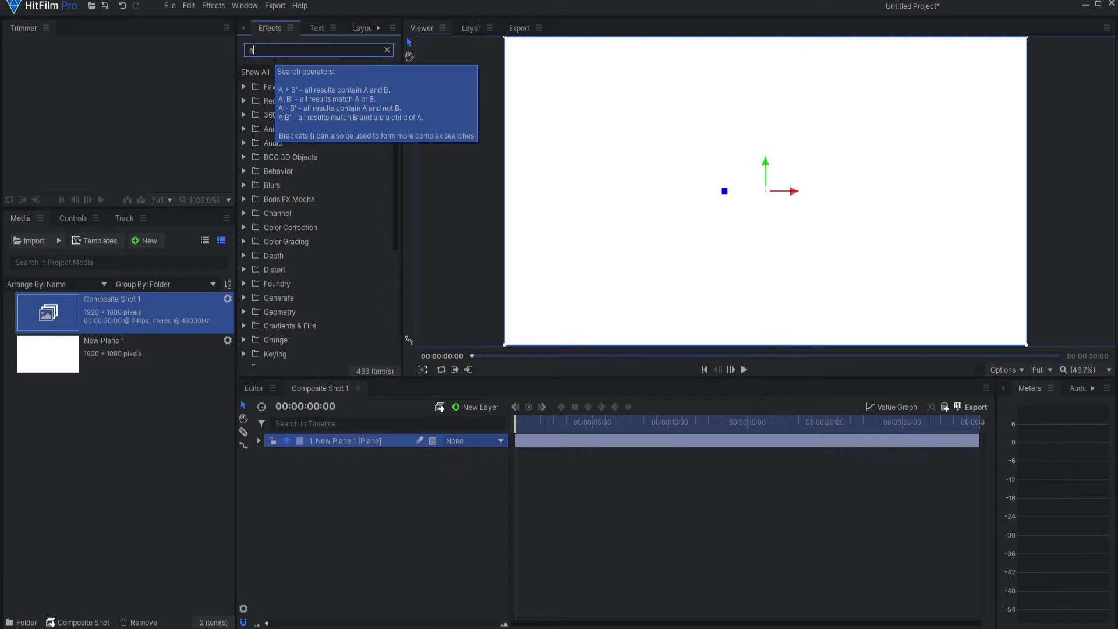
Step: Apply the Atomic Particle effect to New Plane 1 and set its preset to Starfield
{"action": "type", "text": "tomi"}
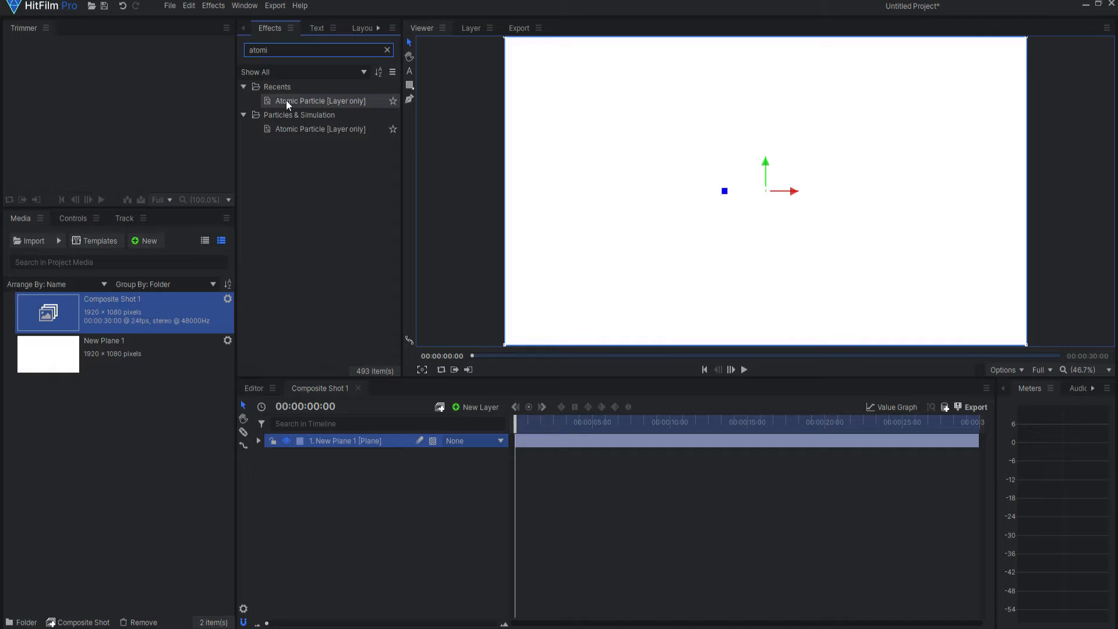
{"action": "double_click", "coordinate": [319, 100]}
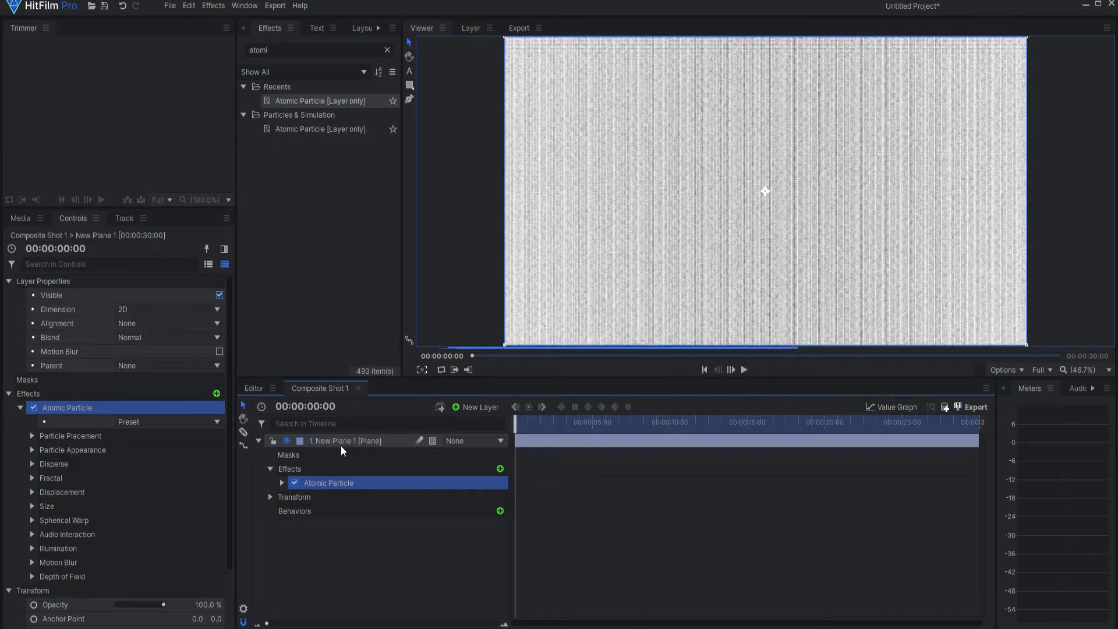
{"action": "left_click", "coordinate": [281, 482]}
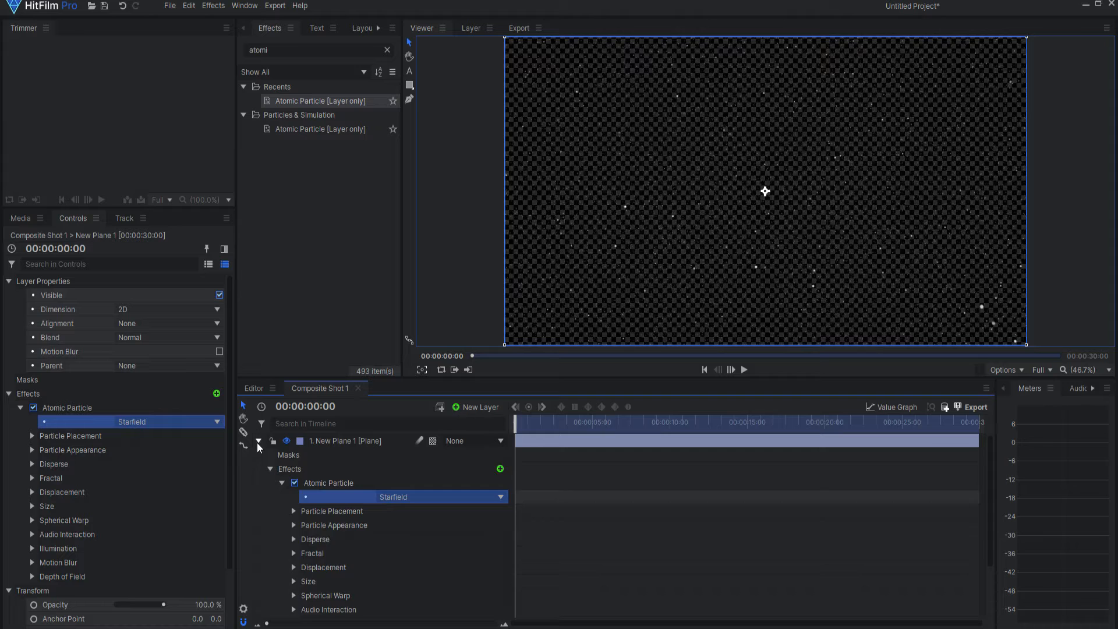
{"action": "left_click", "coordinate": [259, 440]}
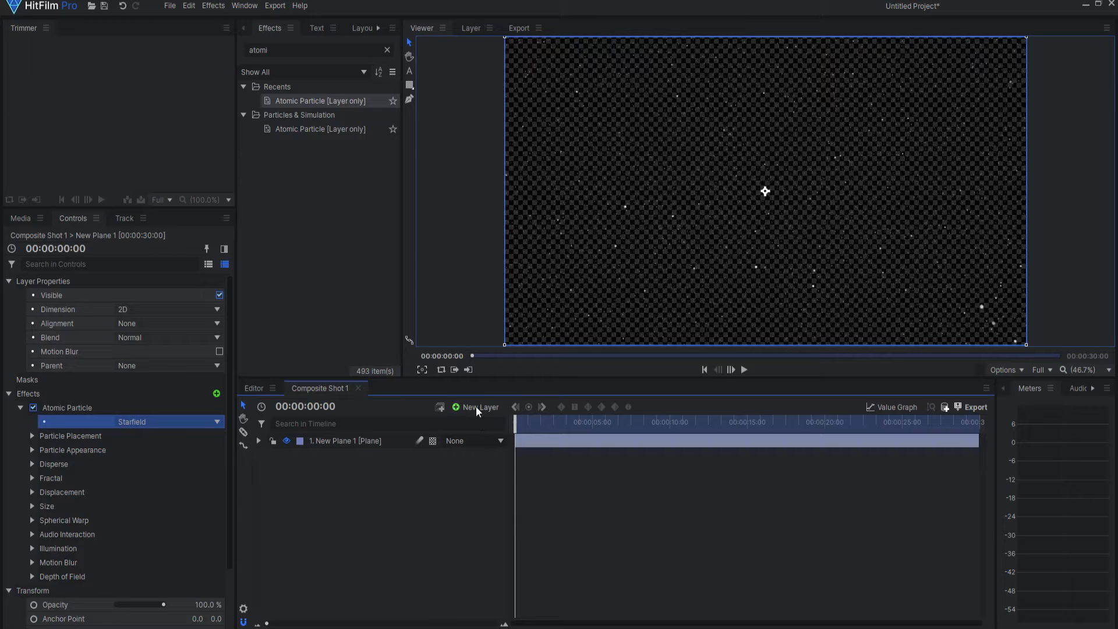
Step: Add a New Point layer, make it 3D so a New Camera layer is created
{"action": "left_click", "coordinate": [476, 407]}
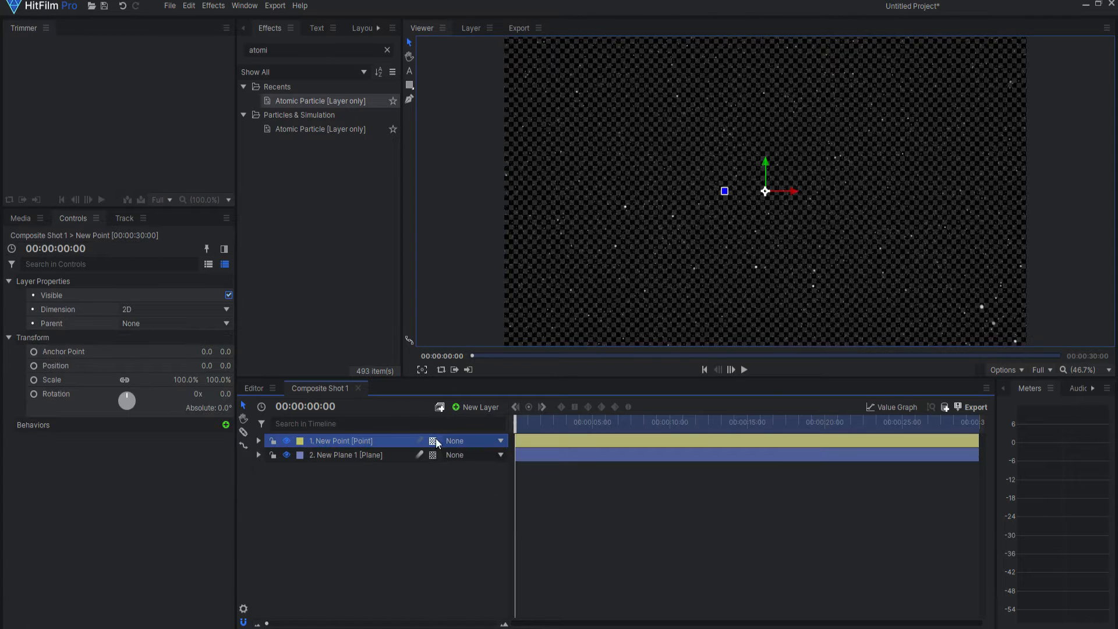
{"action": "left_click", "coordinate": [476, 406]}
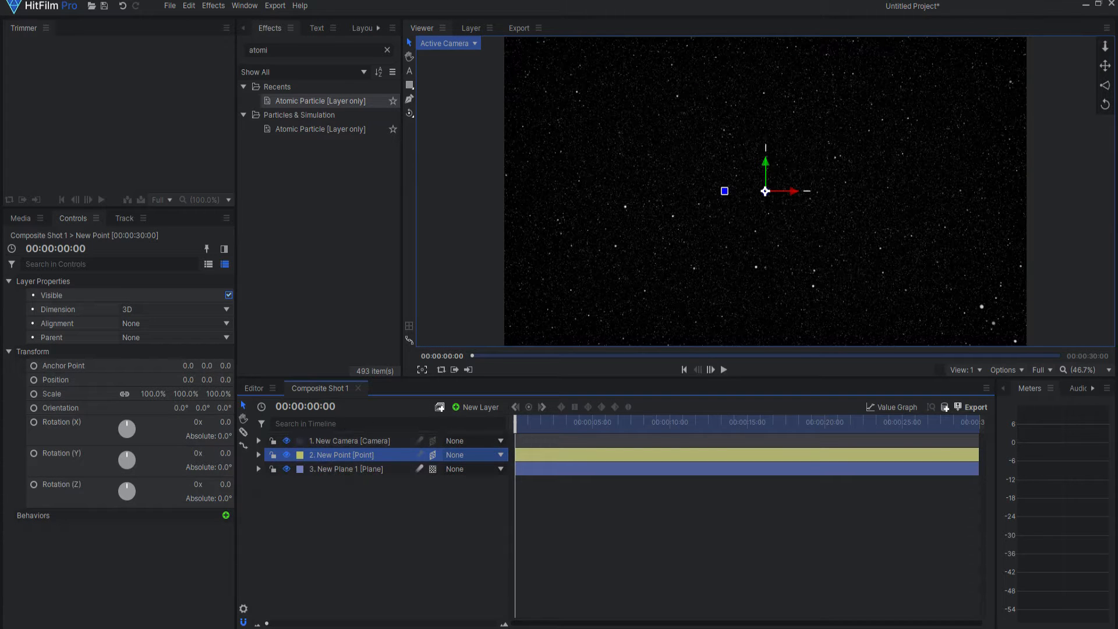
{"action": "mouse_move", "coordinate": [596, 335]}
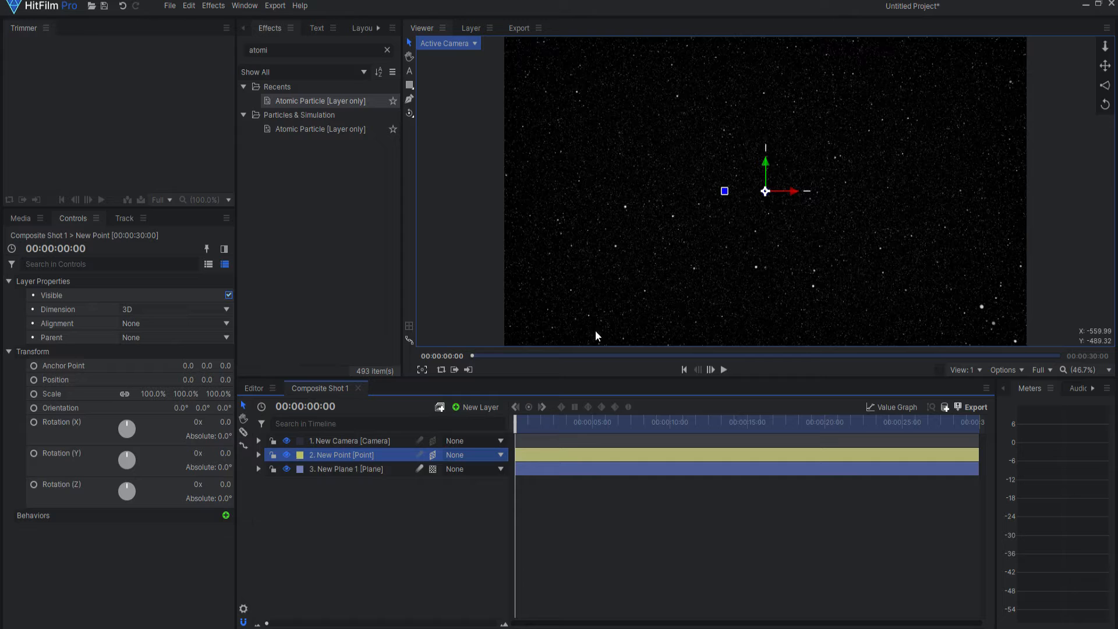
{"action": "left_click", "coordinate": [259, 468]}
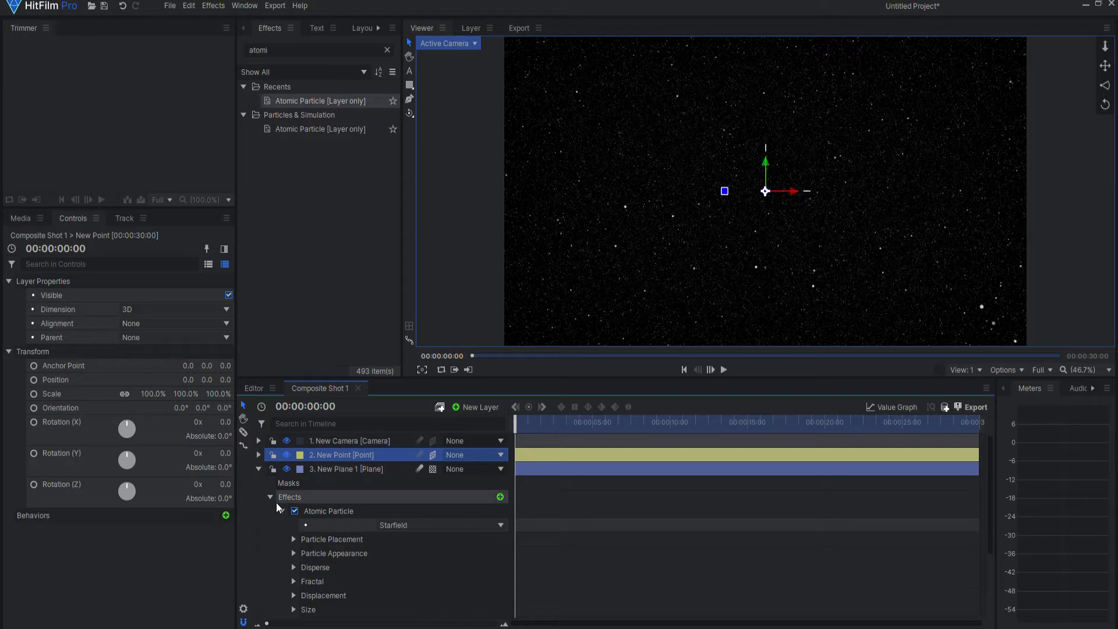
{"action": "left_click", "coordinate": [294, 510]}
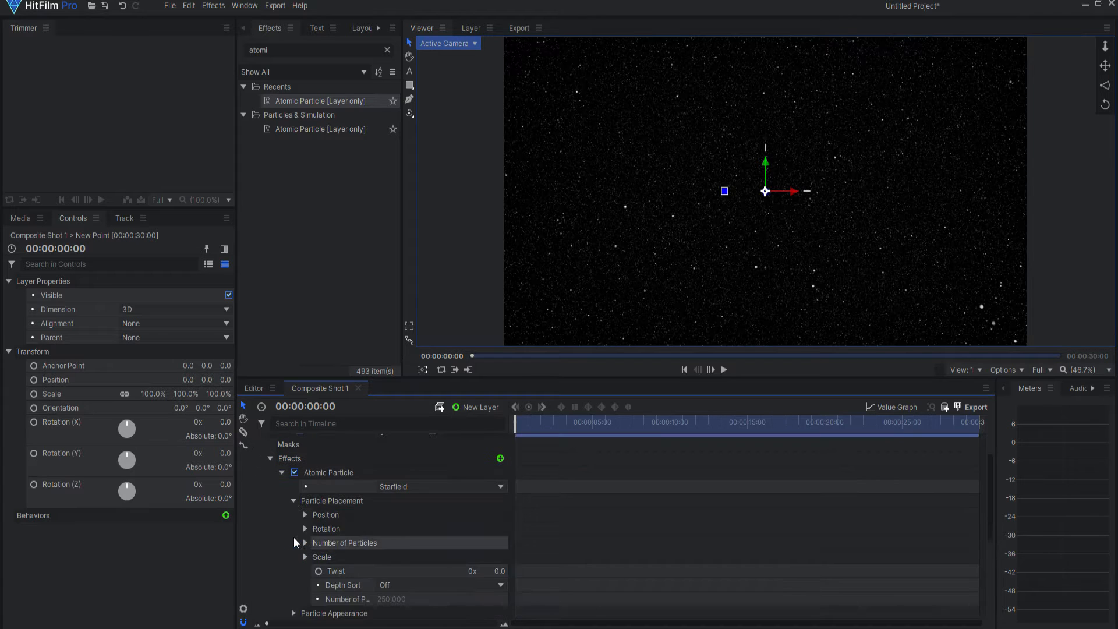
{"action": "left_click", "coordinate": [306, 514]}
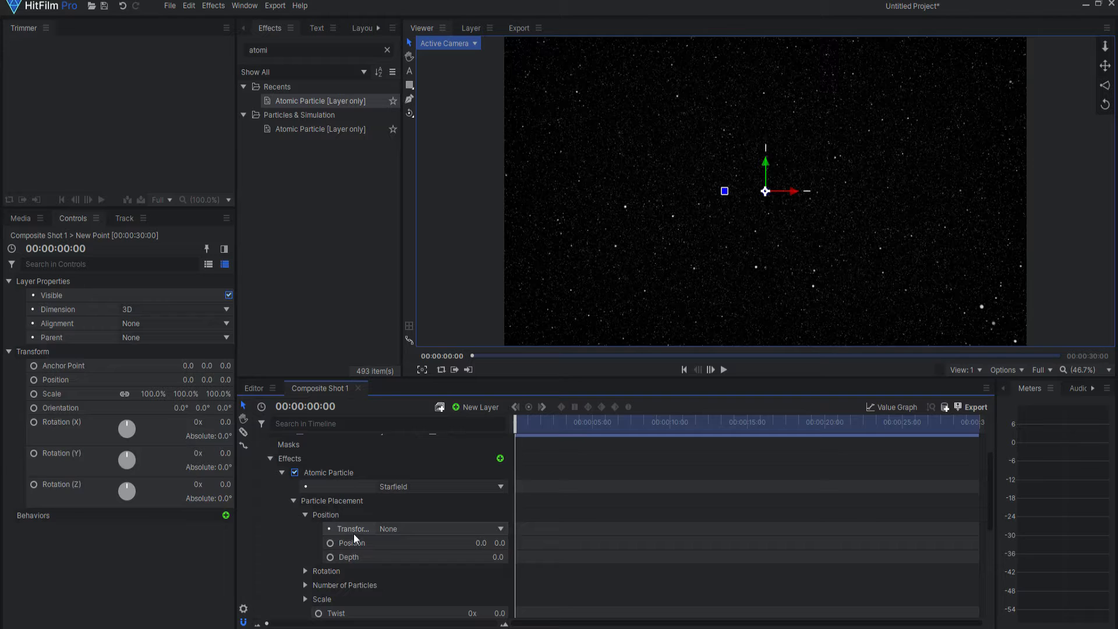
{"action": "left_click", "coordinate": [440, 529]}
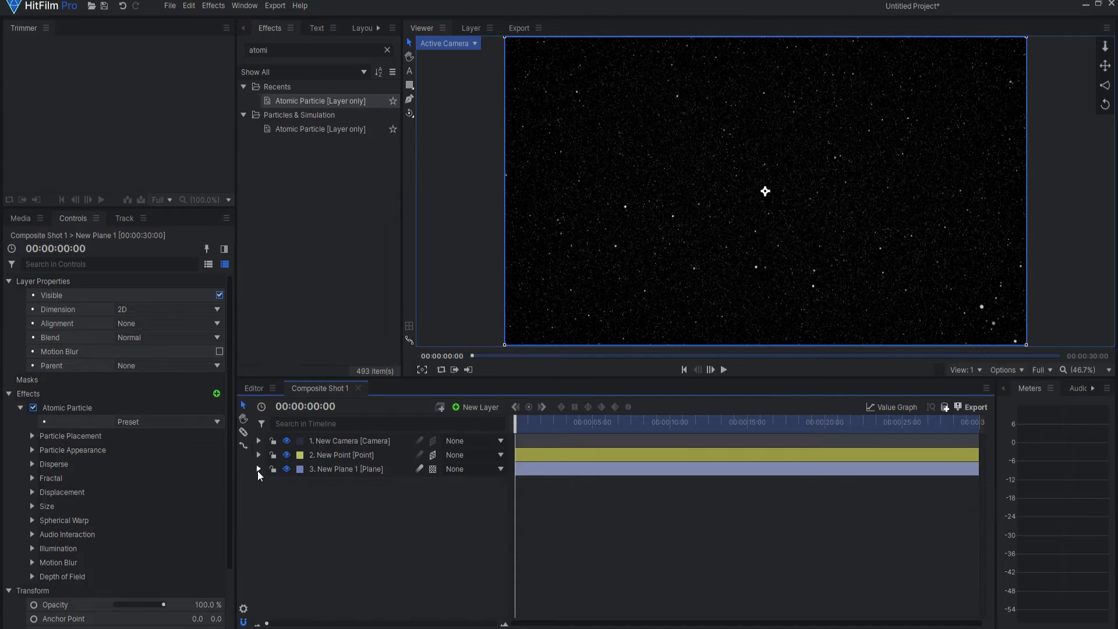
Step: Set New Camera's Transform Position Z to 4000.0 so the starfield recedes
{"action": "left_click", "coordinate": [350, 441]}
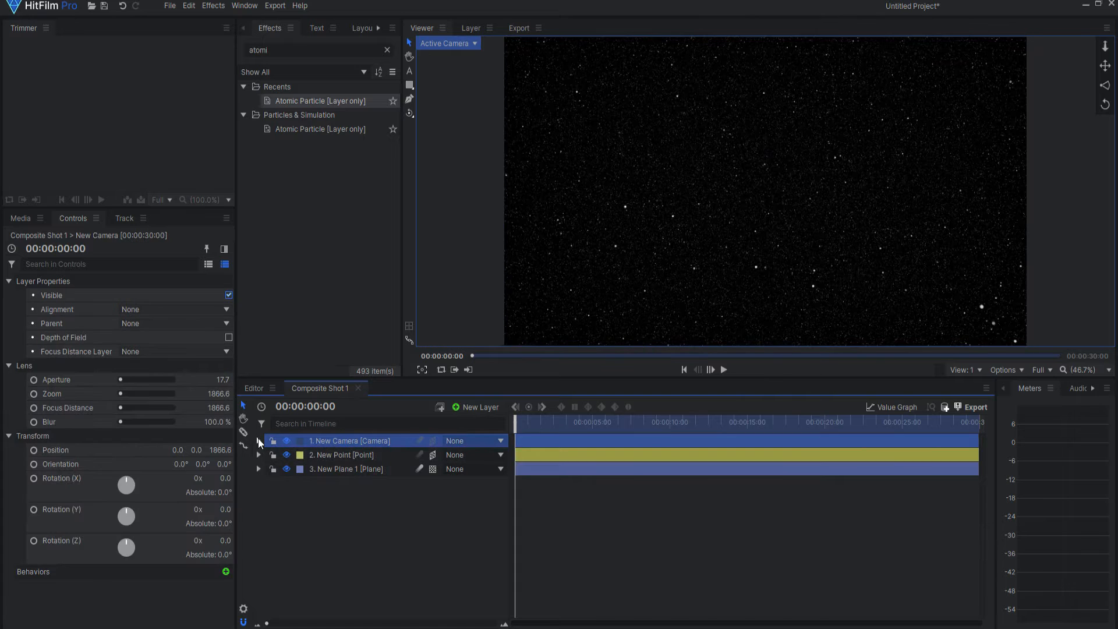
{"action": "left_click", "coordinate": [258, 440]}
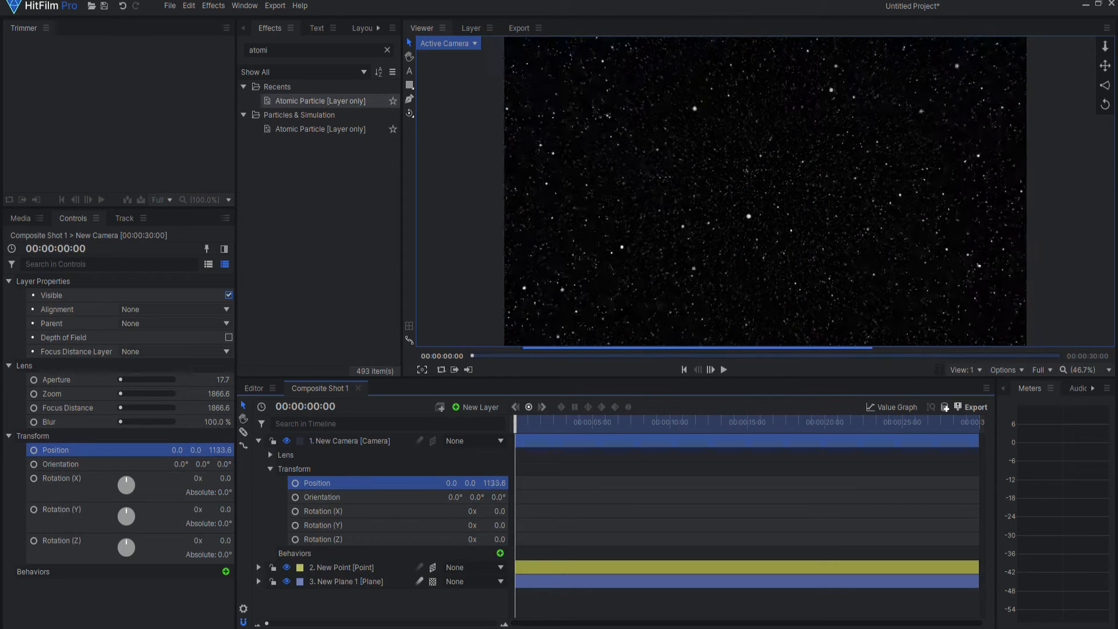
{"action": "double_click", "coordinate": [491, 483]}
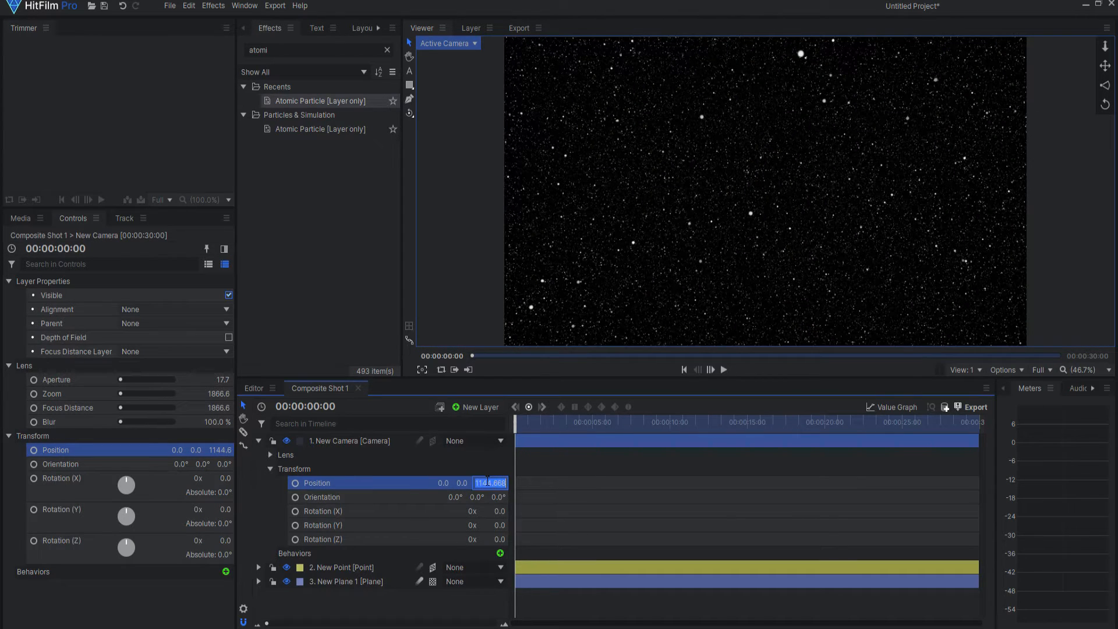
{"action": "type", "text": "4000.0"}
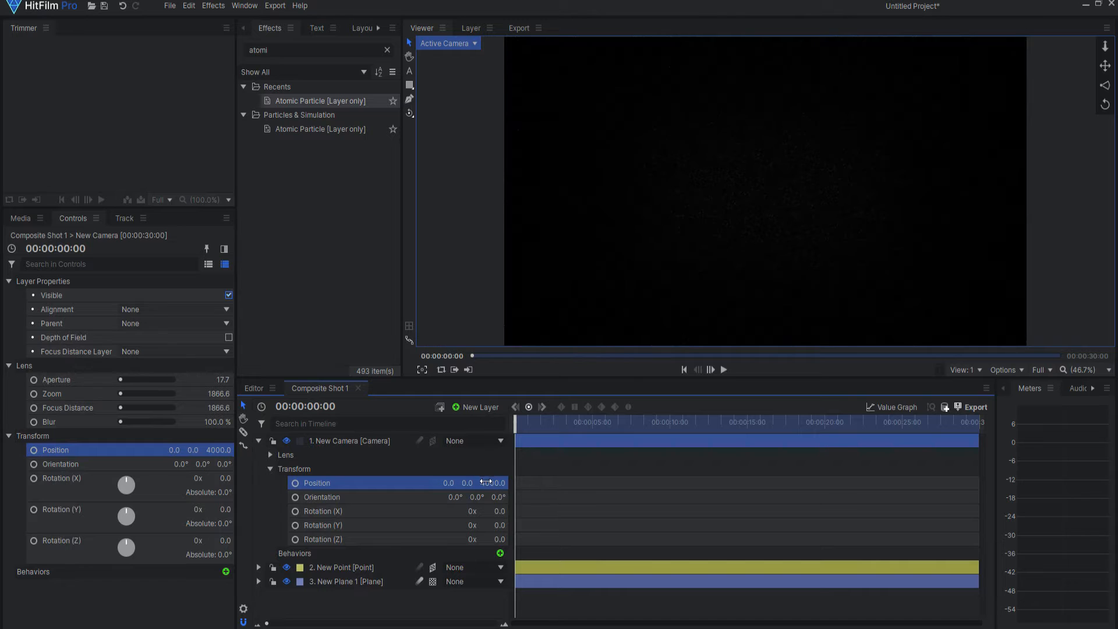
{"action": "mouse_move", "coordinate": [491, 483]}
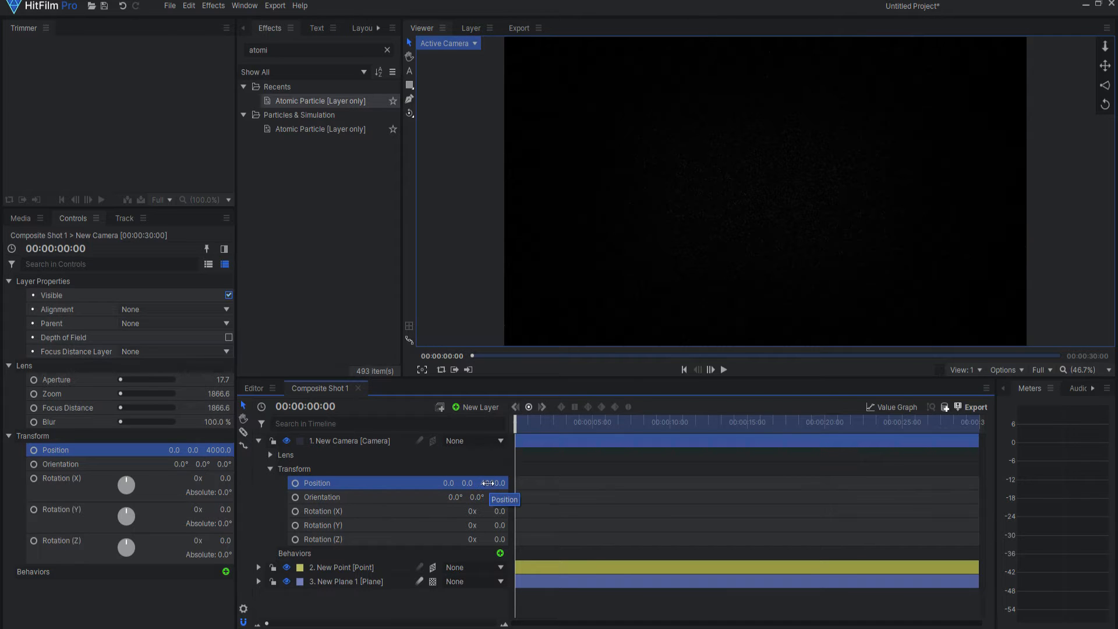
{"action": "left_click", "coordinate": [295, 482]}
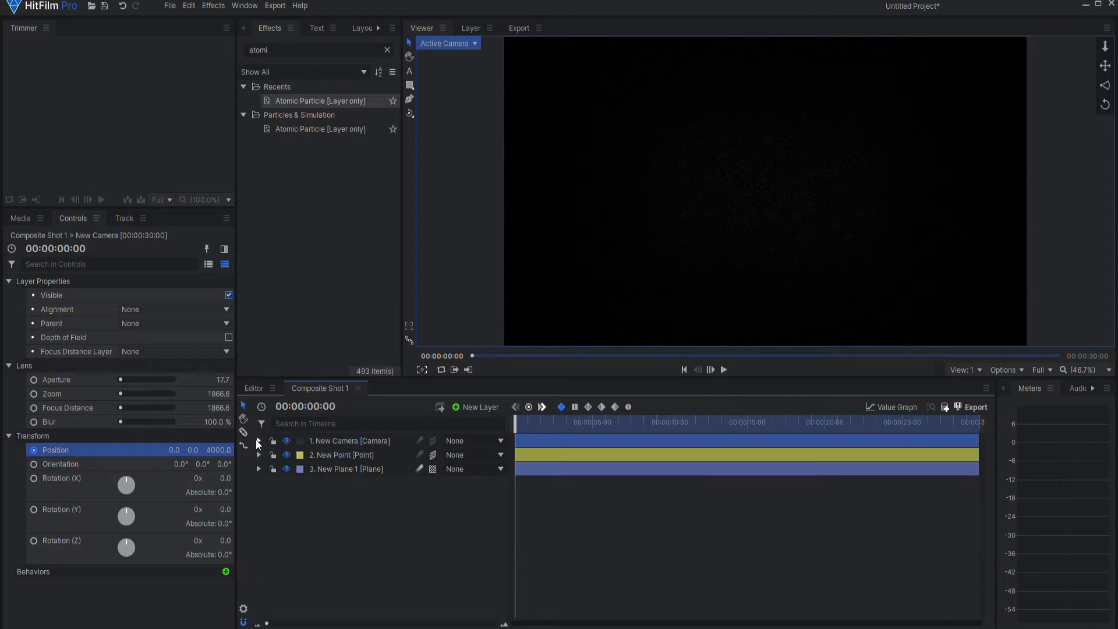
Step: Duplicate the New Point and New Plane 1 layers with Ctrl+D
{"action": "left_click", "coordinate": [346, 469]}
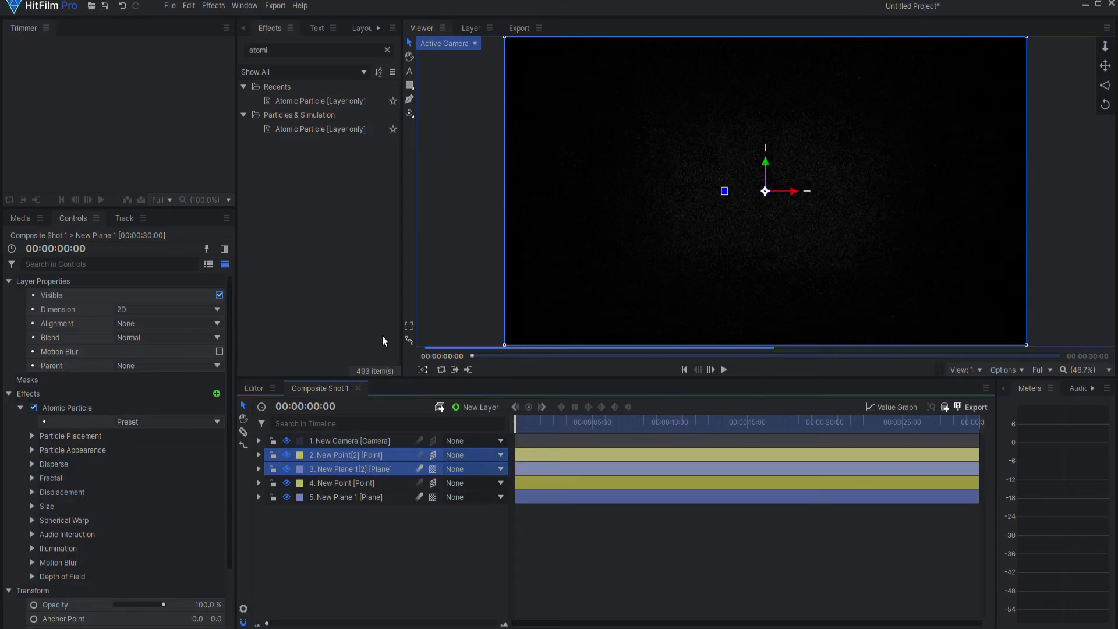
{"action": "mouse_move", "coordinate": [343, 476]}
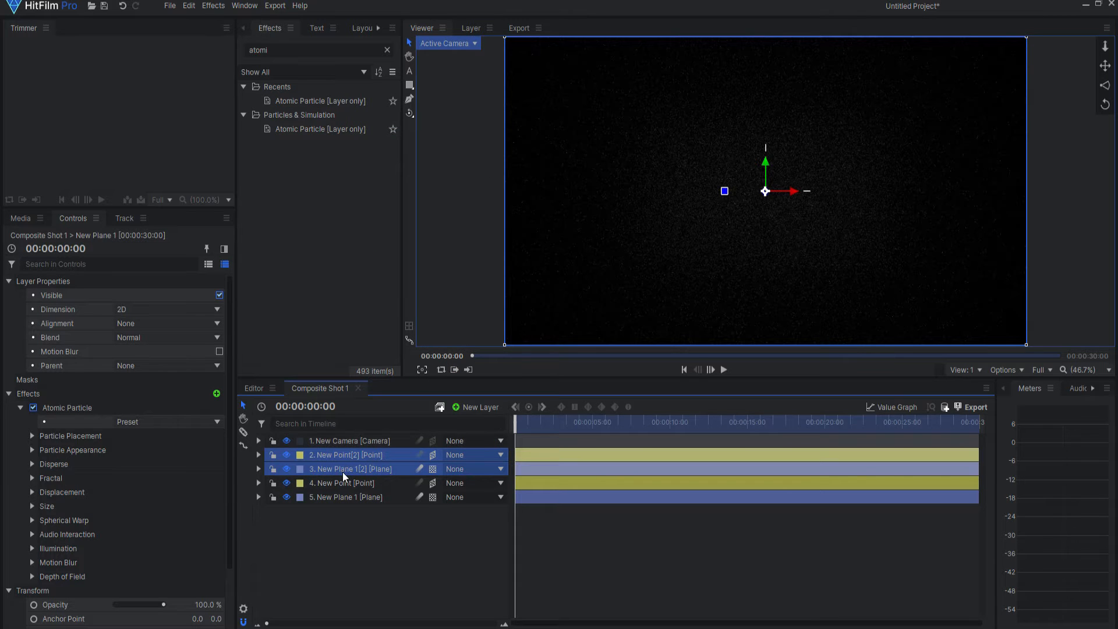
Step: Set New Plane 1[2]'s Atomic Particle placement Transform Layer to New Point[2]
{"action": "left_click", "coordinate": [258, 468]}
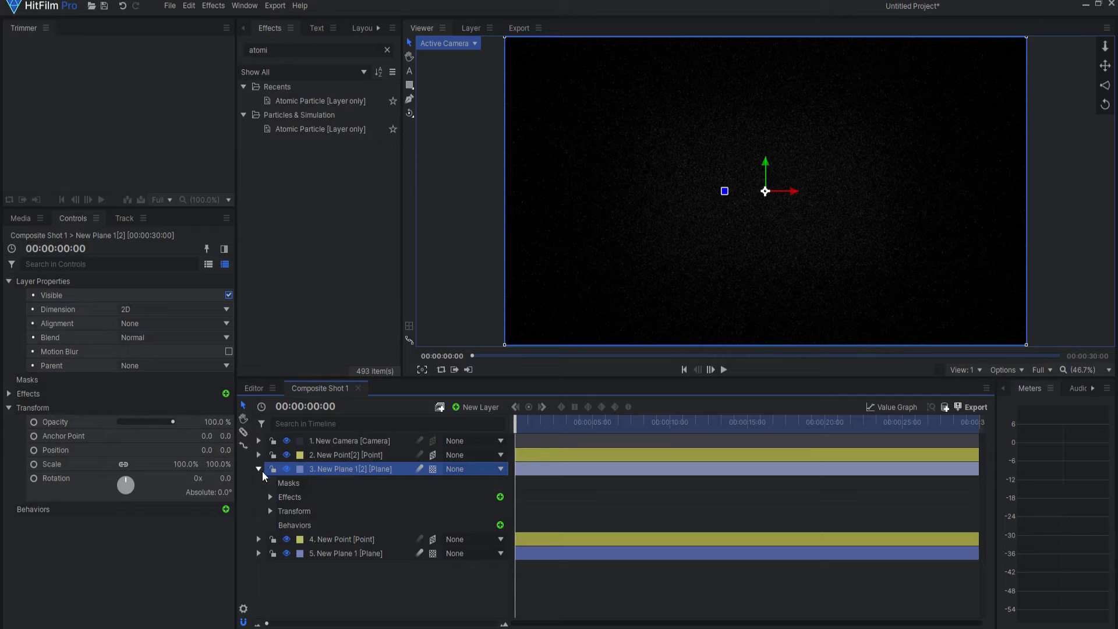
{"action": "left_click", "coordinate": [271, 496]}
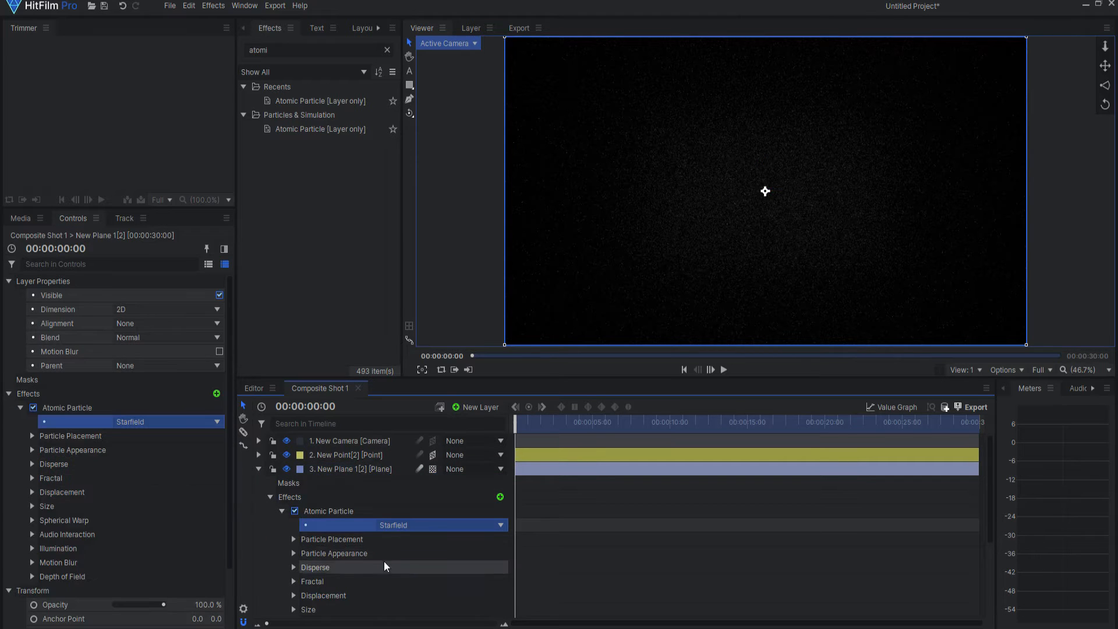
{"action": "mouse_move", "coordinate": [294, 541]}
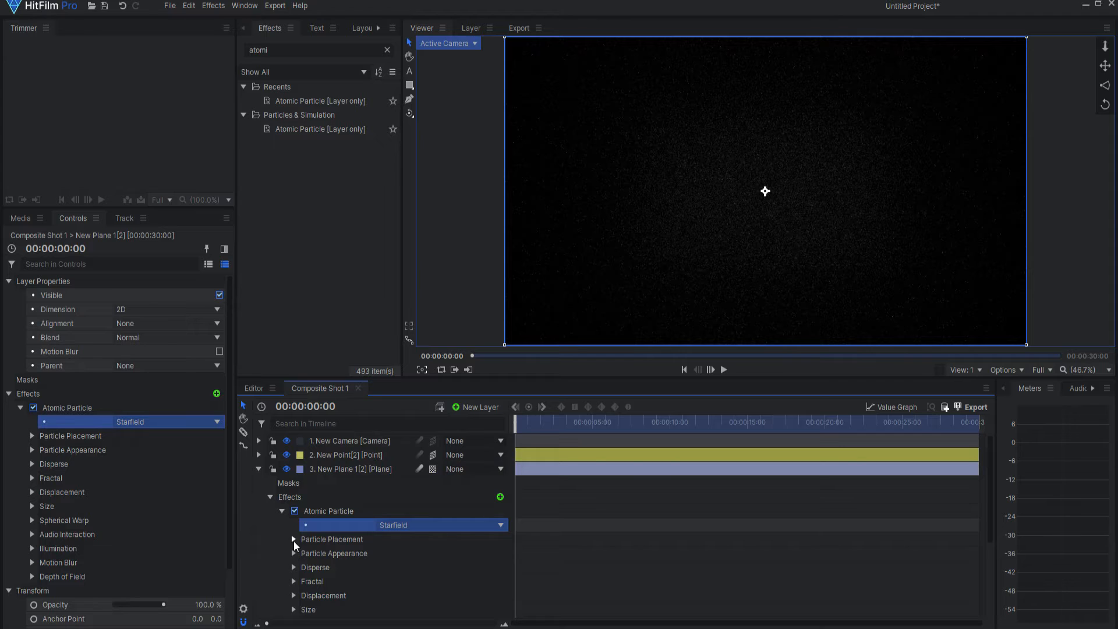
{"action": "left_click", "coordinate": [294, 539]}
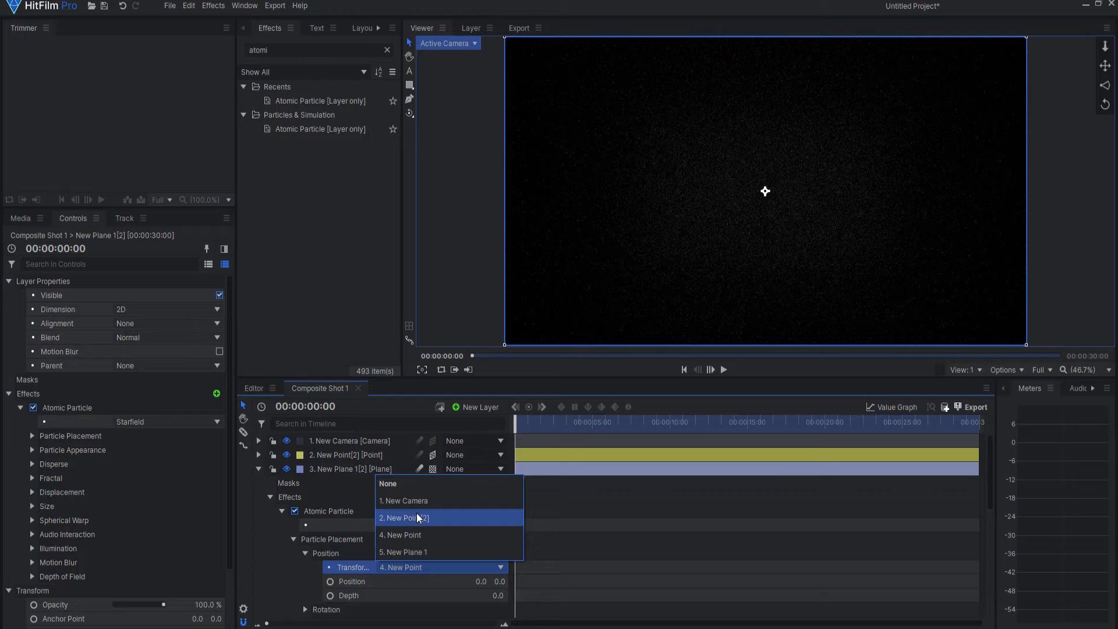
{"action": "left_click", "coordinate": [403, 517]}
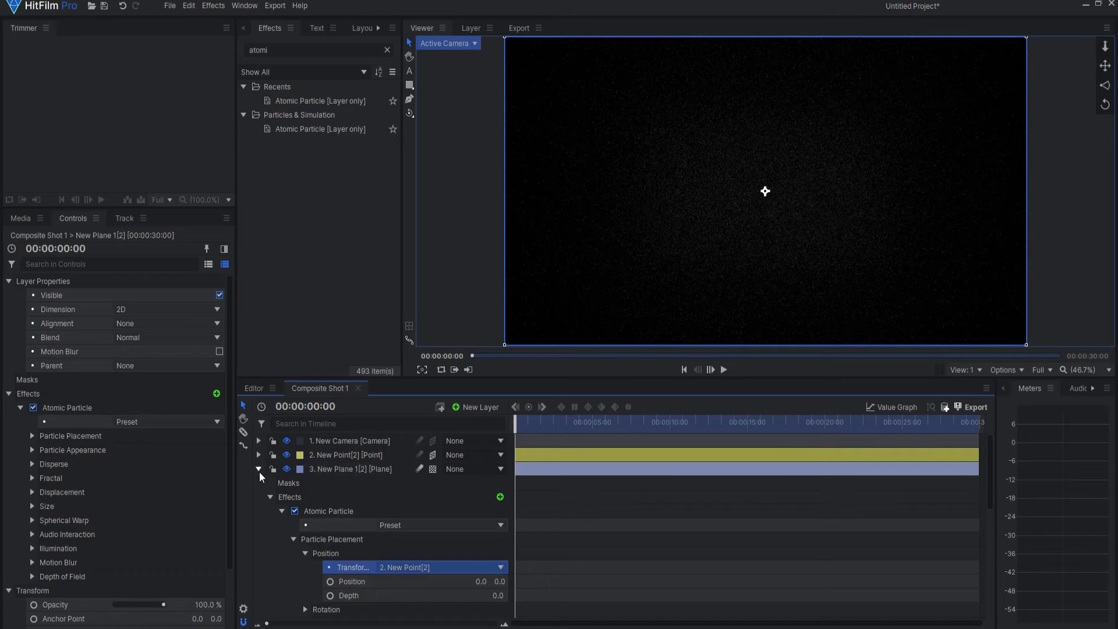
{"action": "left_click", "coordinate": [349, 454]}
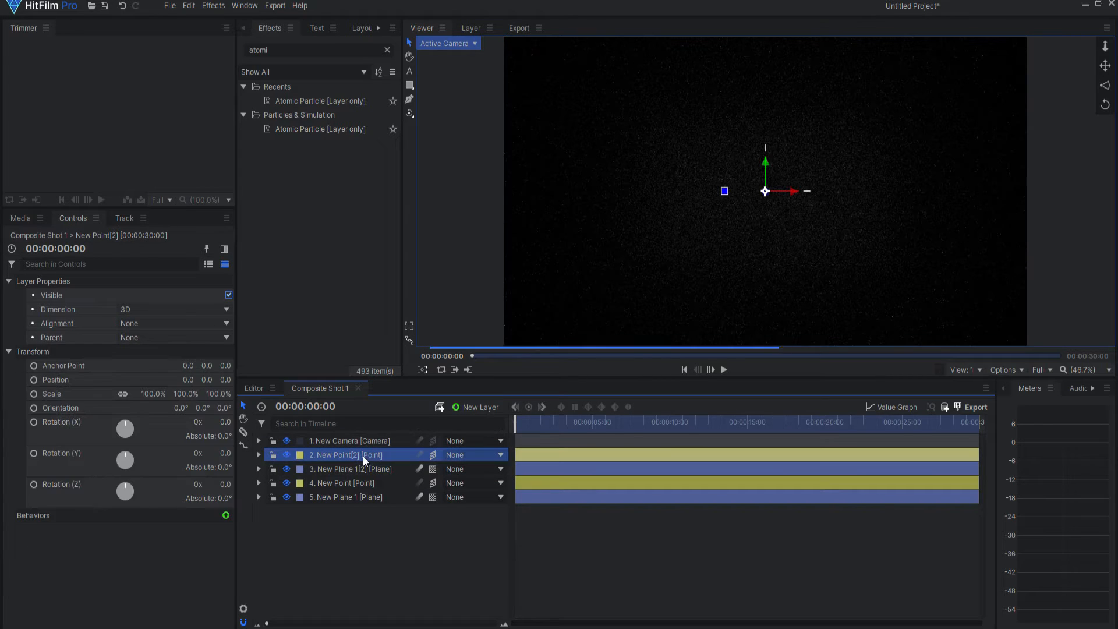
{"action": "mouse_move", "coordinate": [134, 382]}
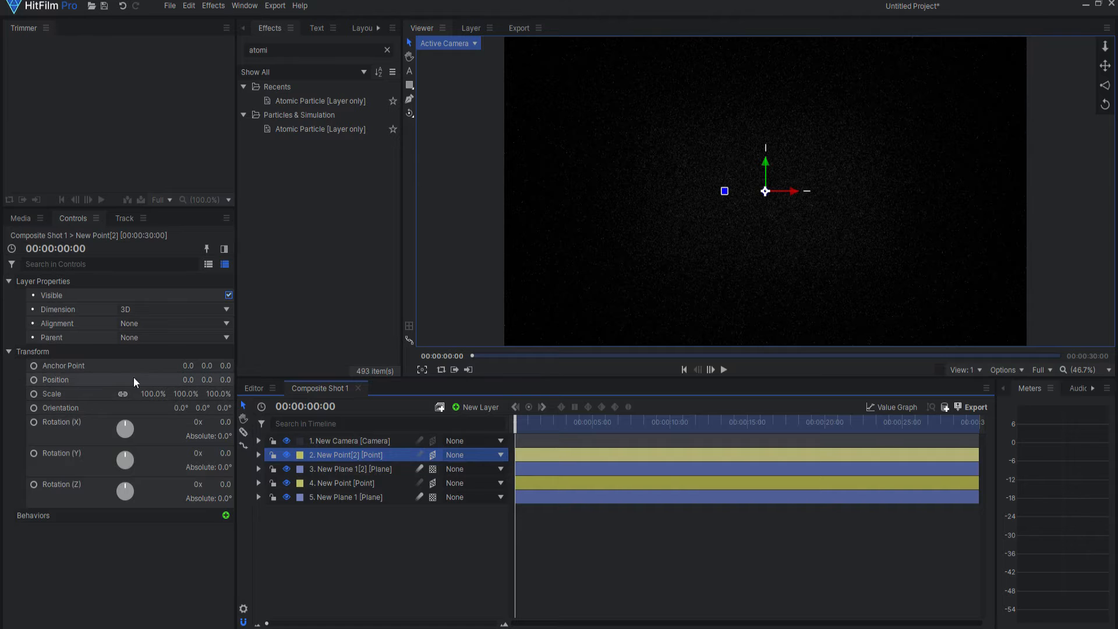
Step: Set New Point[2]'s Position Z to 3000 and step the playhead back to preview
{"action": "left_click", "coordinate": [55, 380]}
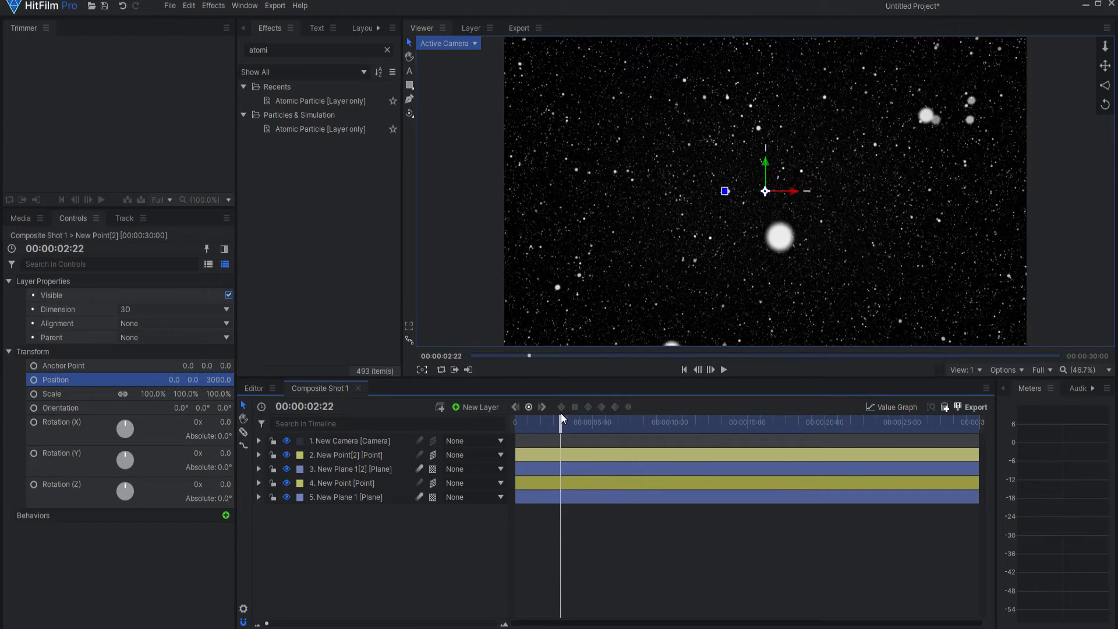
{"action": "left_click", "coordinate": [697, 369]}
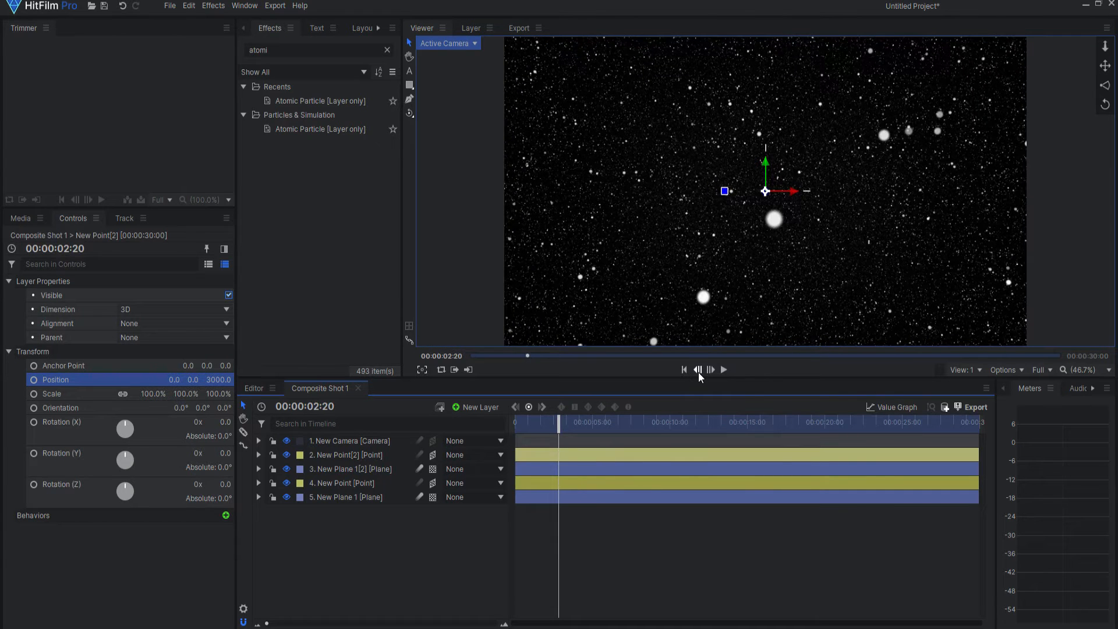
{"action": "left_click", "coordinate": [696, 370]}
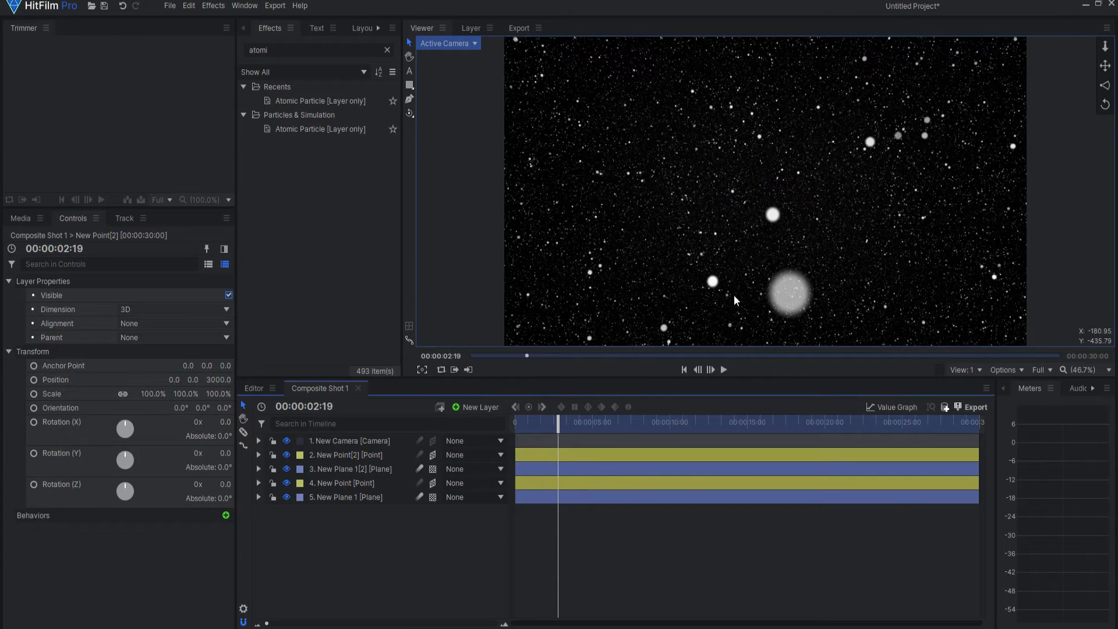
{"action": "mouse_move", "coordinate": [790, 294]}
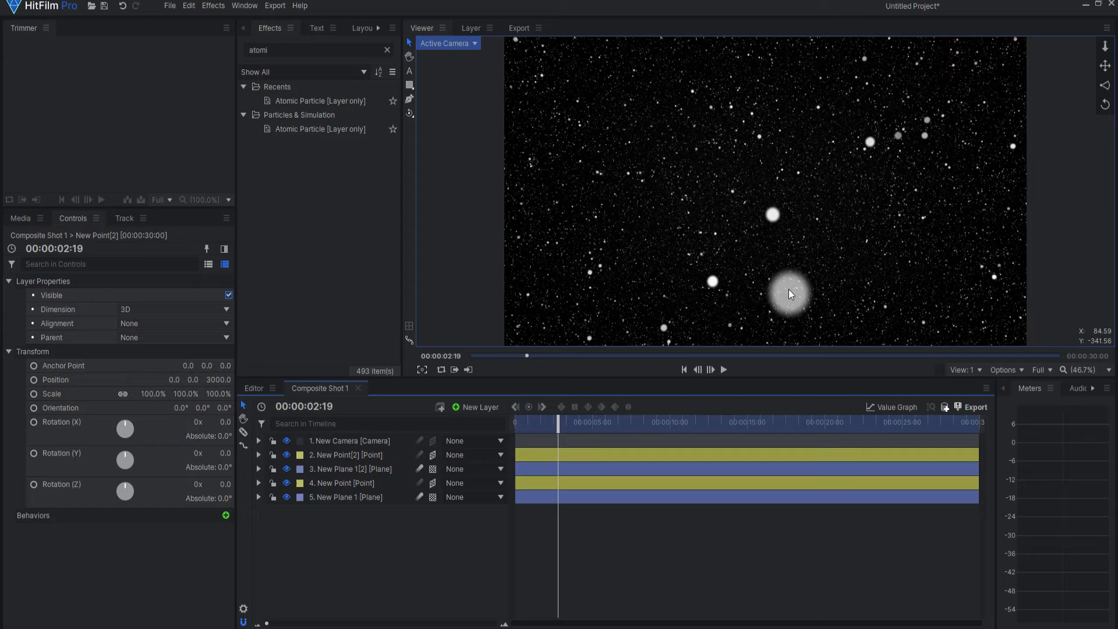
{"action": "mouse_move", "coordinate": [243, 447]}
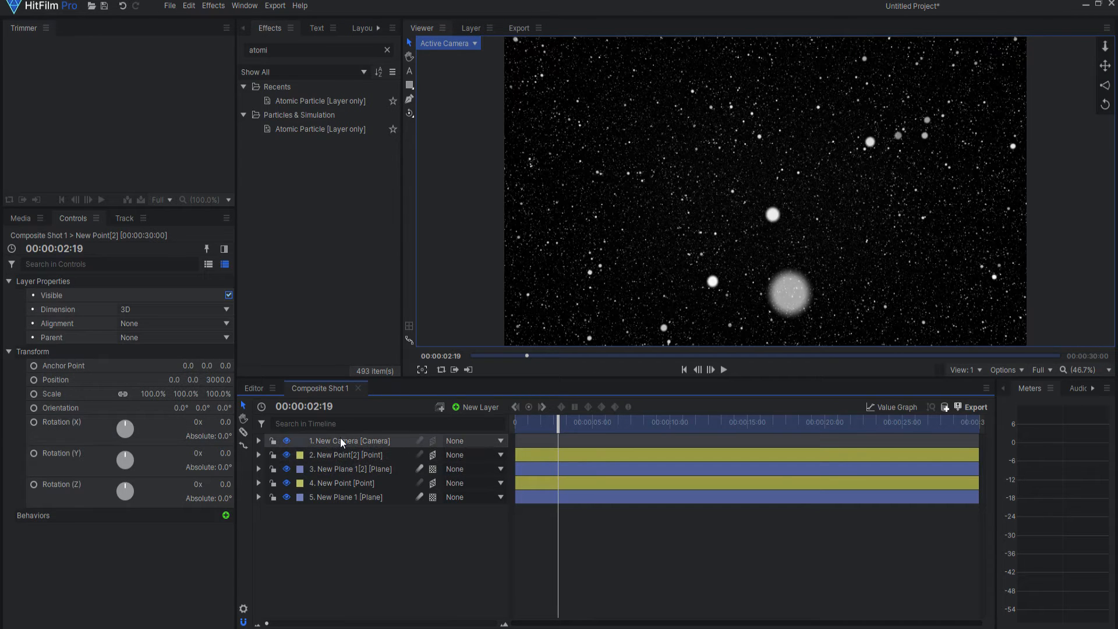
Step: Enable Position keyframing on New Camera and set Z to 825 near 25 seconds
{"action": "left_click", "coordinate": [350, 440]}
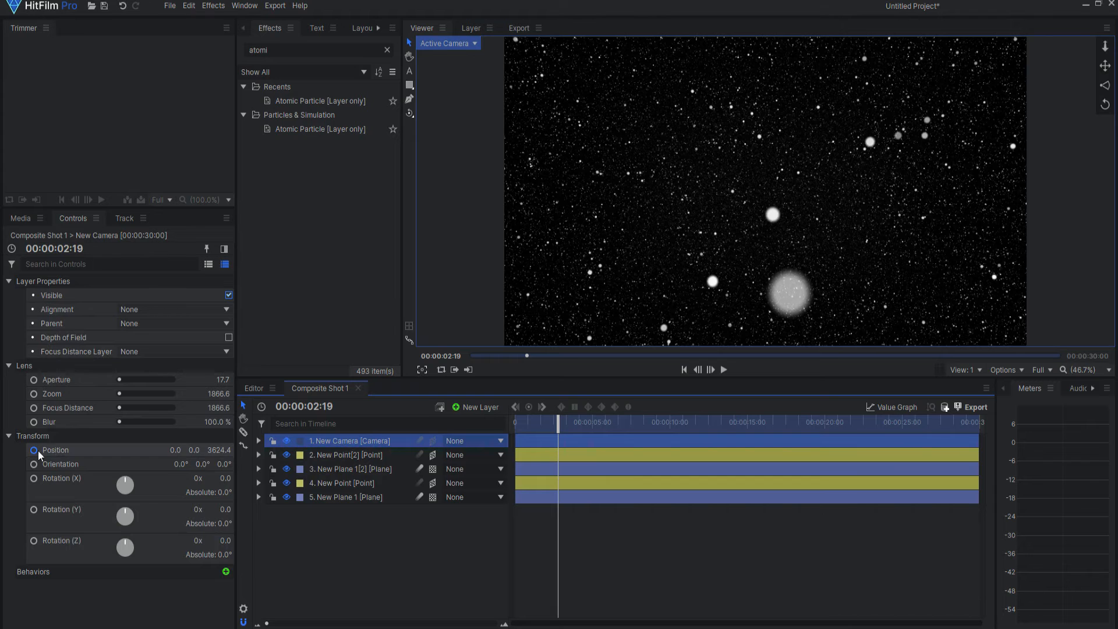
{"action": "left_click", "coordinate": [34, 450]}
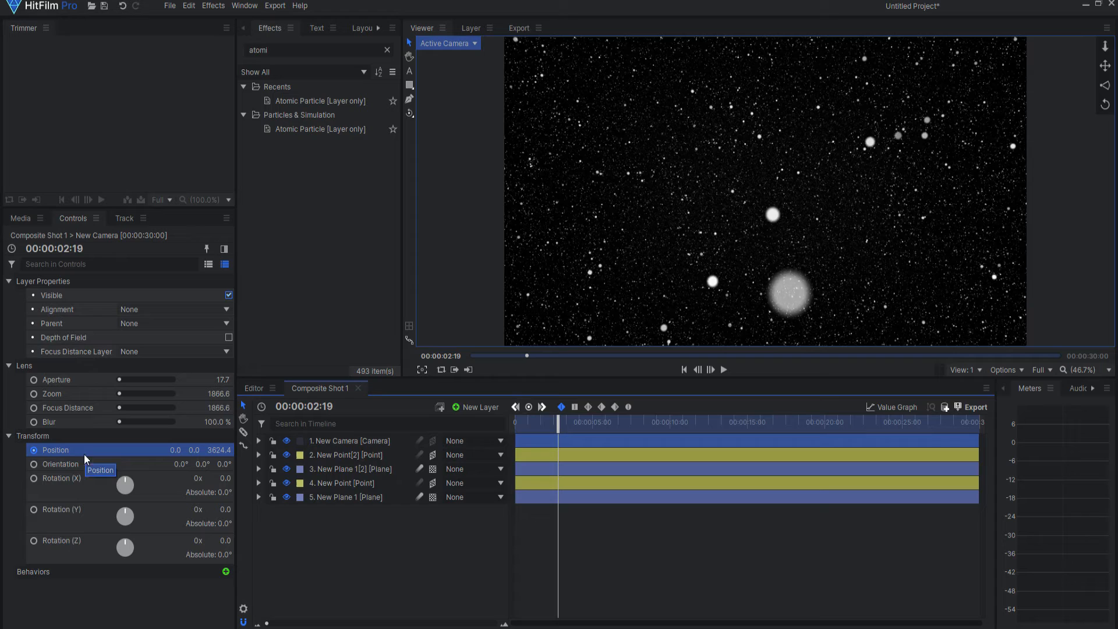
{"action": "left_click", "coordinate": [259, 441]}
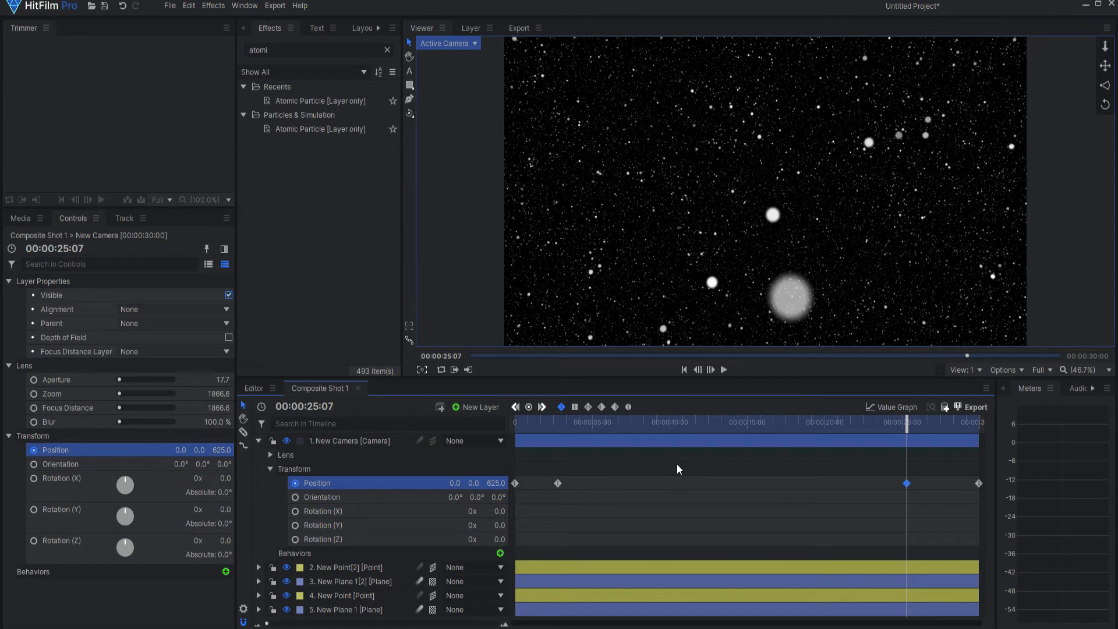
{"action": "mouse_move", "coordinate": [546, 437]}
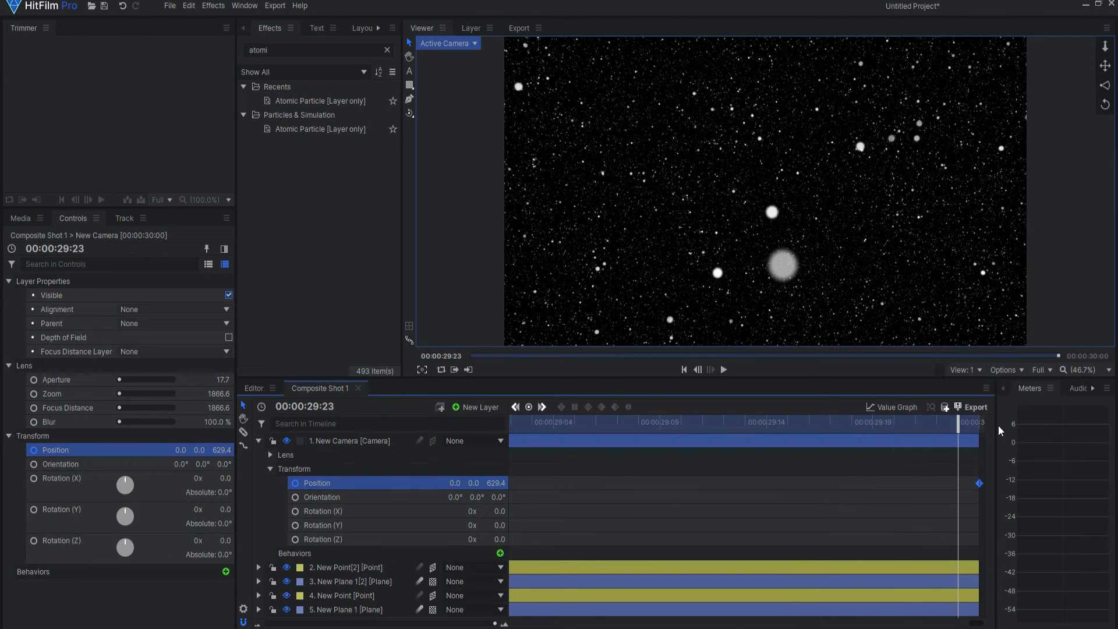
Step: Remove middle camera keyframes, leaving Z 3624.4 at start and 629.4 at the end
{"action": "left_click", "coordinate": [683, 369]}
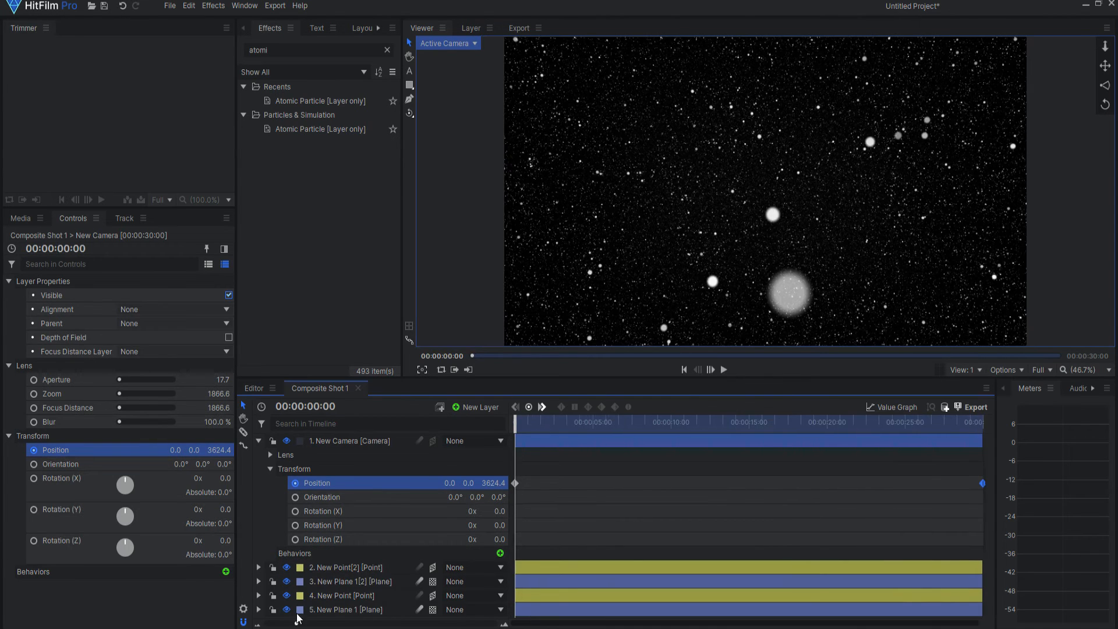
{"action": "mouse_move", "coordinate": [287, 612]}
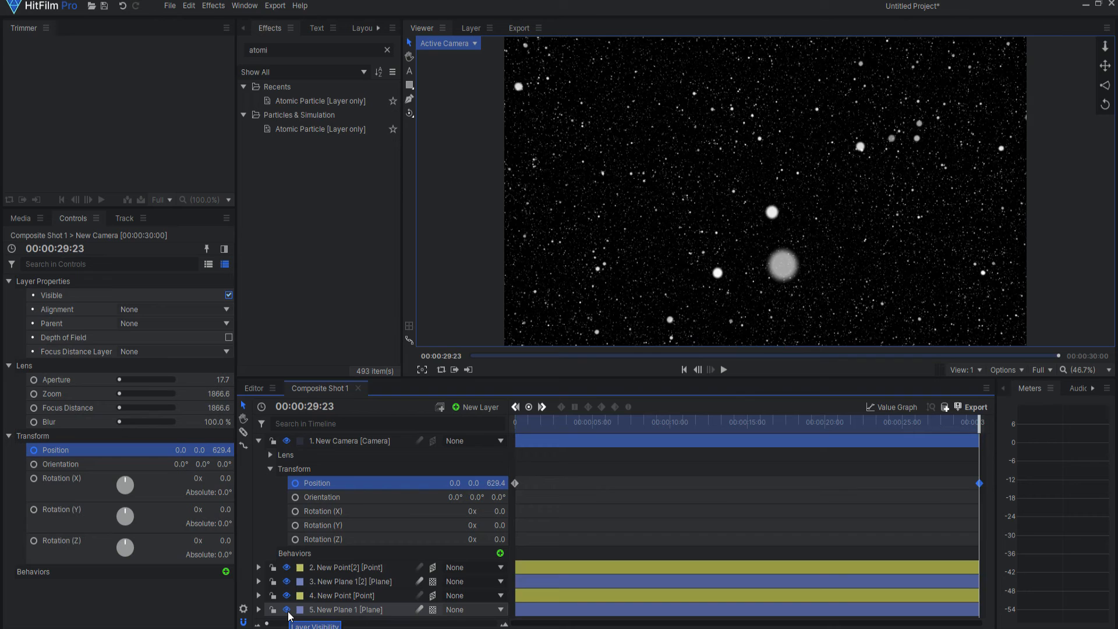
{"action": "left_click", "coordinate": [684, 369]}
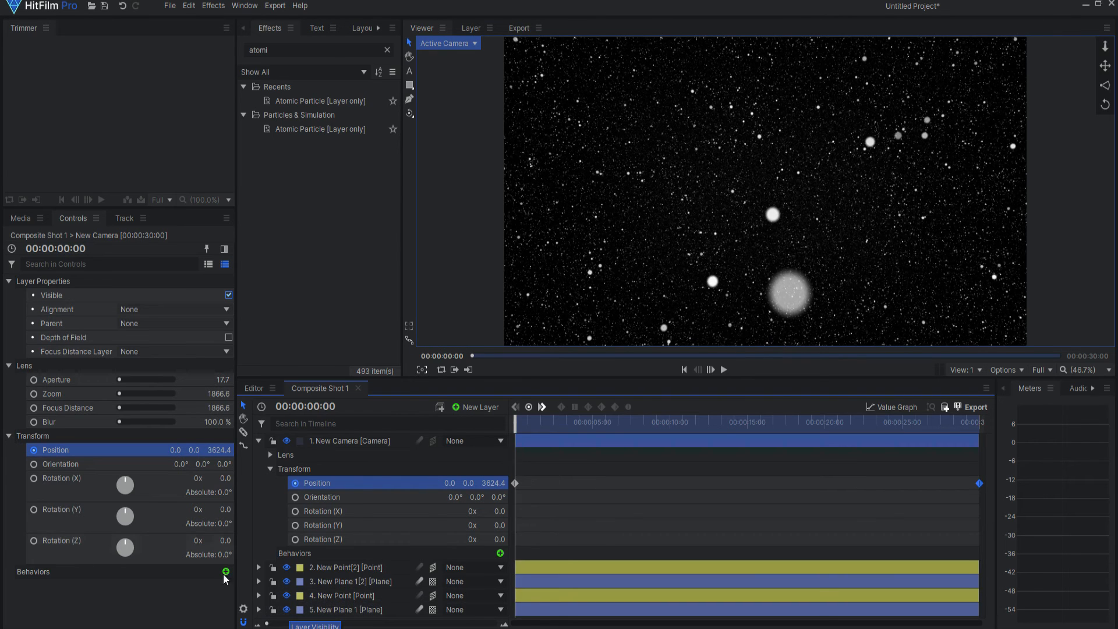
{"action": "mouse_move", "coordinate": [441, 370]}
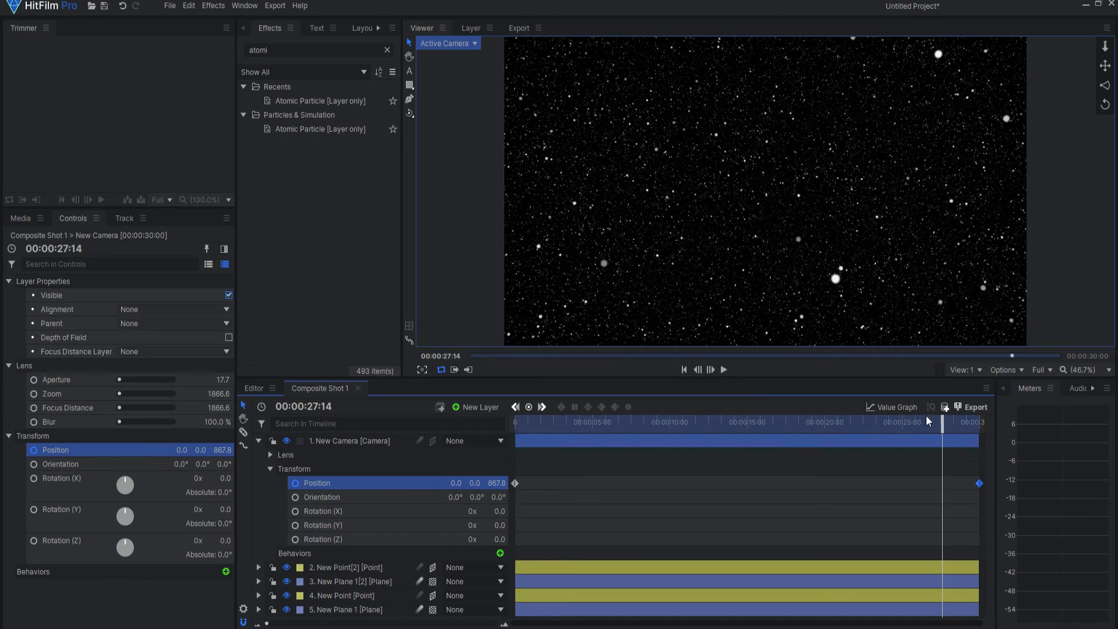
{"action": "left_click", "coordinate": [722, 370]}
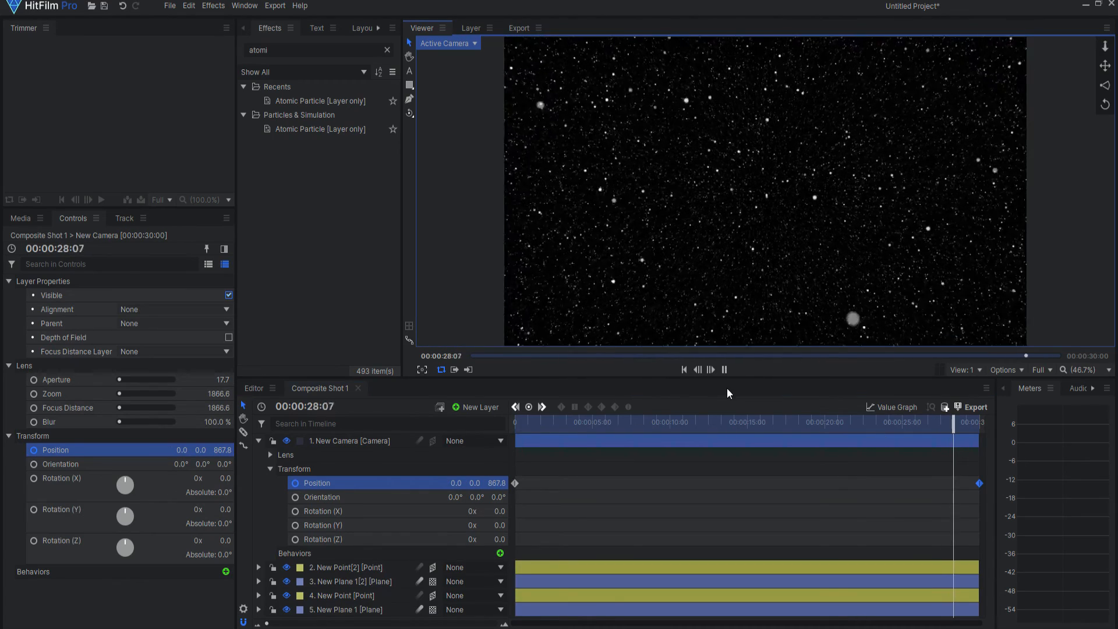